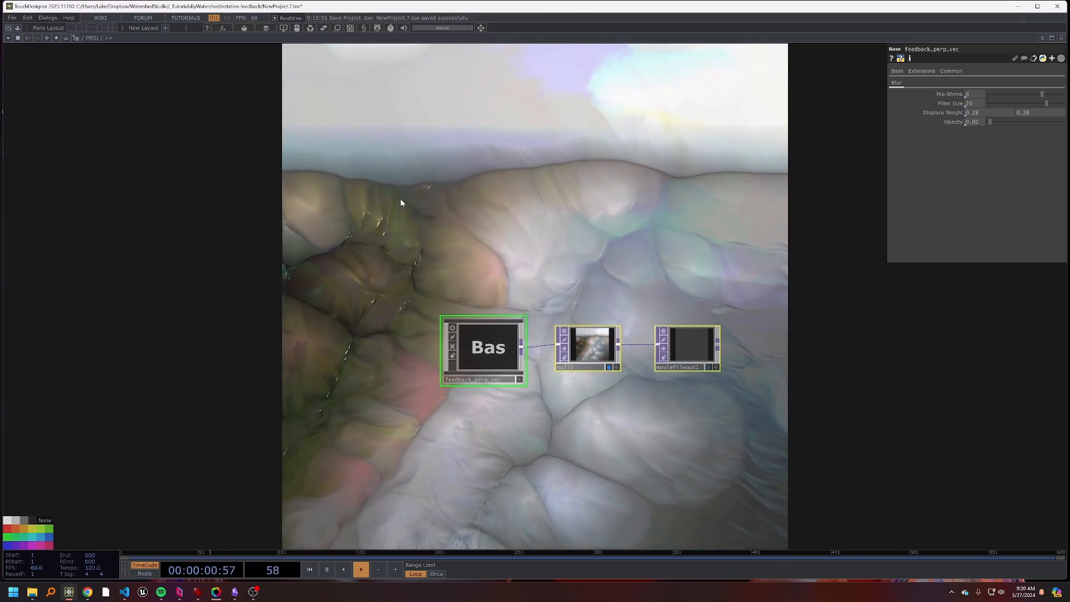
- Delete the placeholder node before loading the drone clip into a Movie File In TOP
key("Delete")
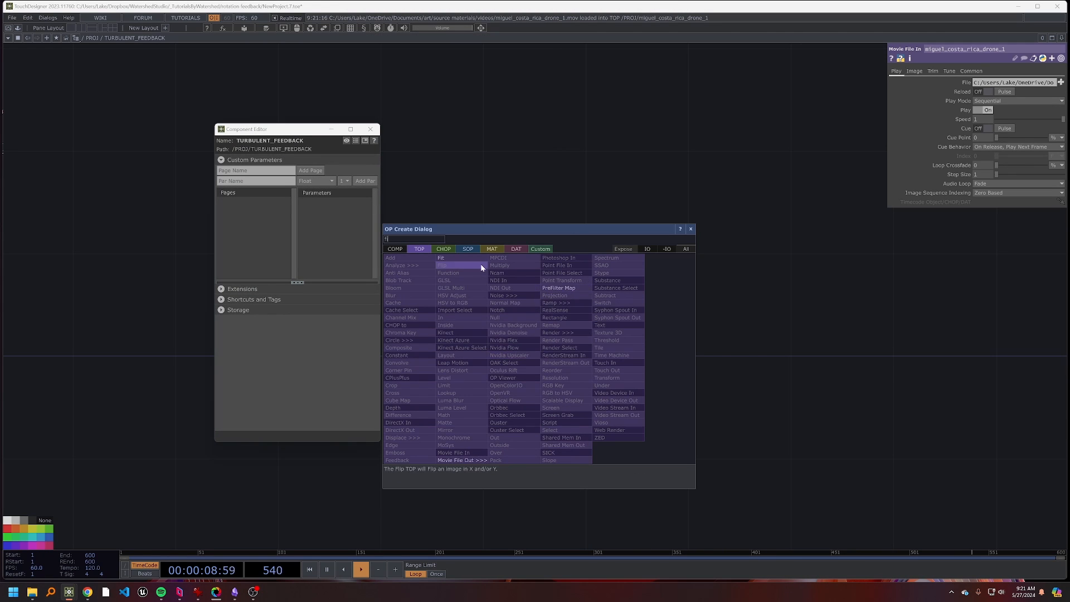
- Add a Fit TOP after the drone footage, set to Fit Best at 1000 by 1000
left_click(441, 258)
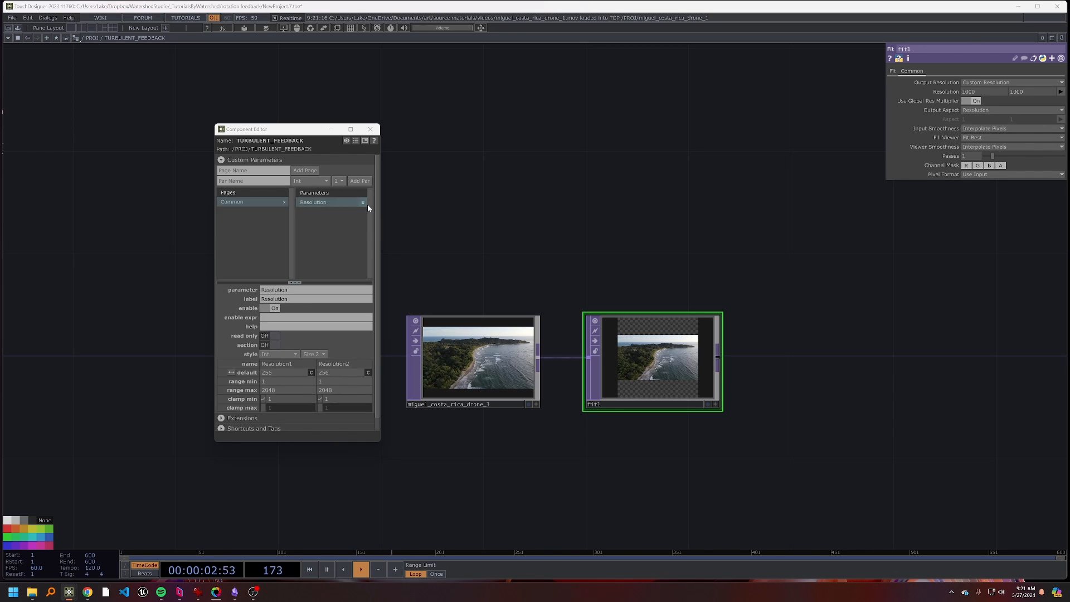
mouse_move(218, 242)
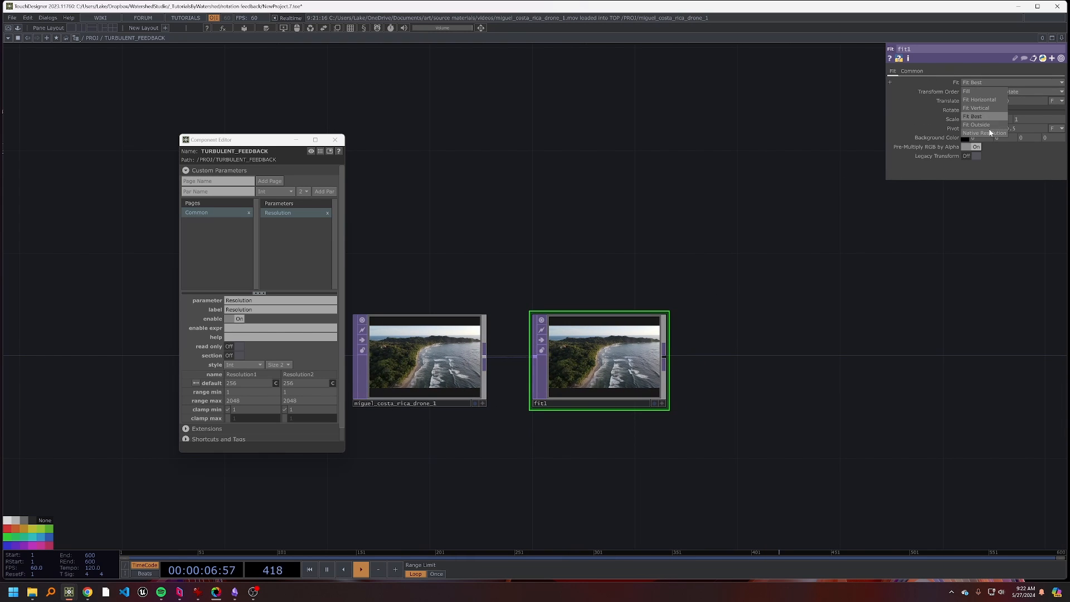
left_click(977, 124)
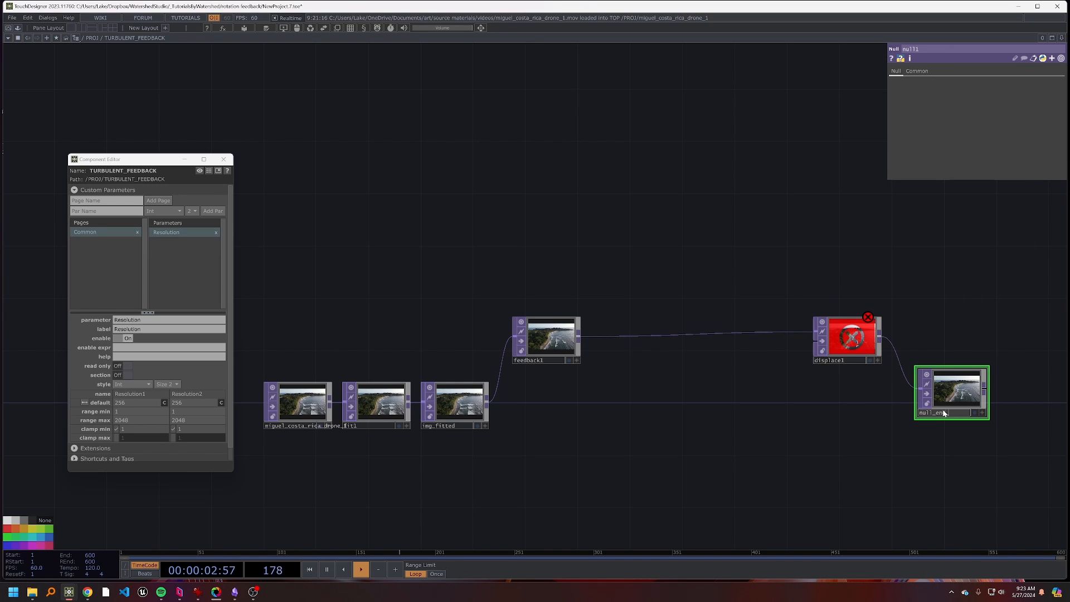
- Finish the feedback chain with a Null named null_end_fb after the Displace TOP
left_click(545, 340)
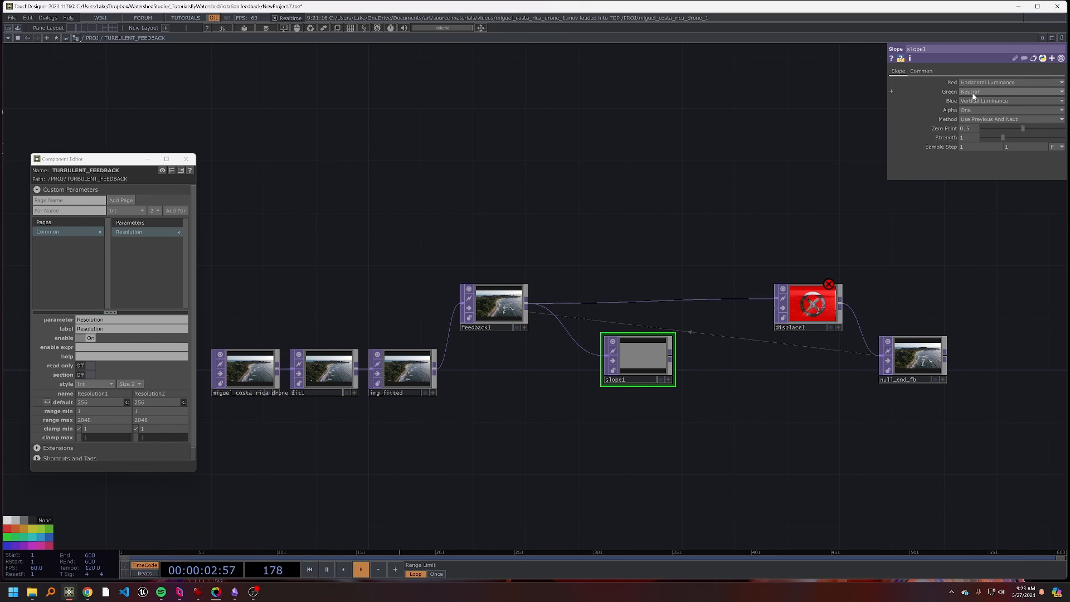
- Set the slope's green channel to vertical luminance and its blue channel to zero
left_click(1010, 100)
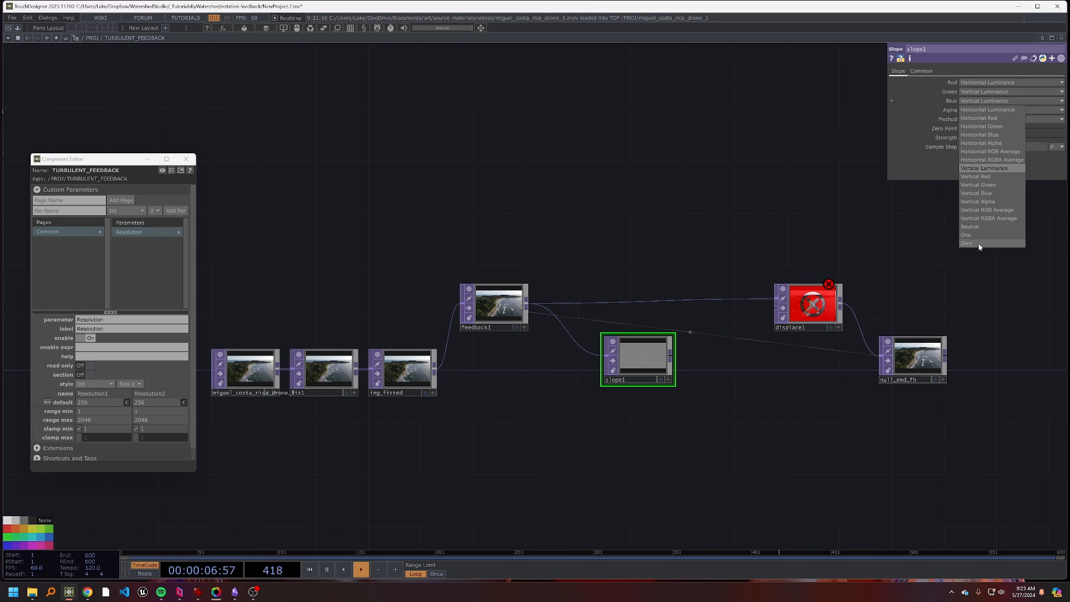
left_click(967, 243)
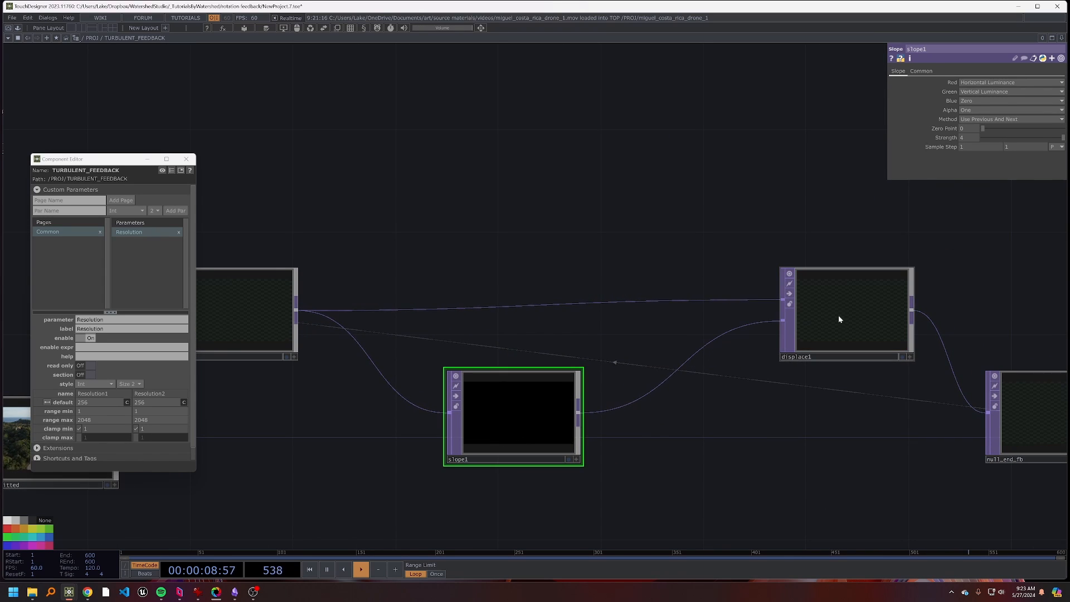
left_click(846, 311)
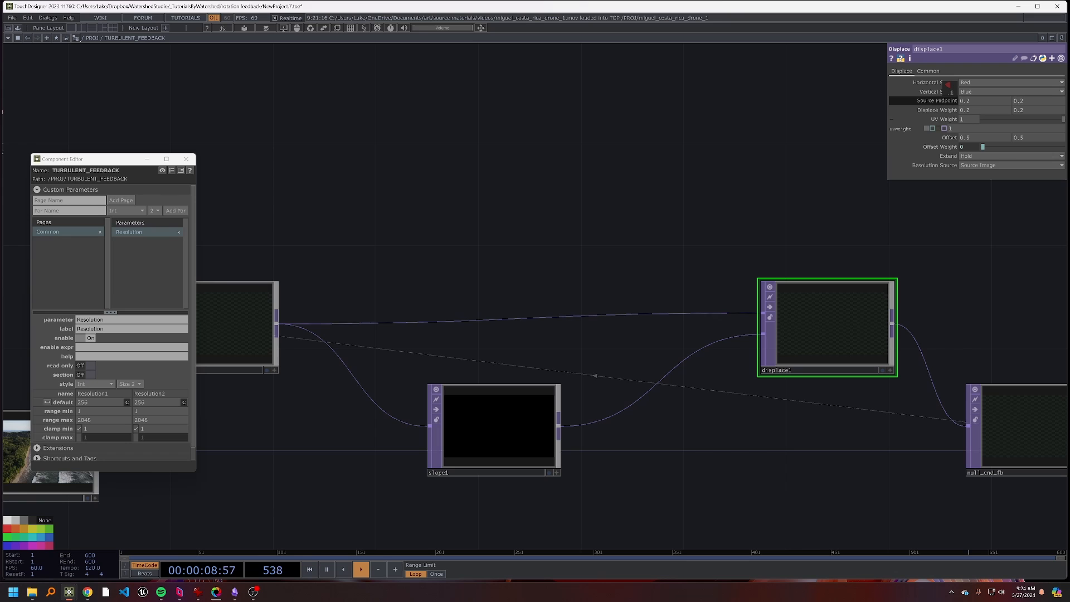
- Make displace1 read green as its vertical source with source midpoint 0
left_click(499, 427)
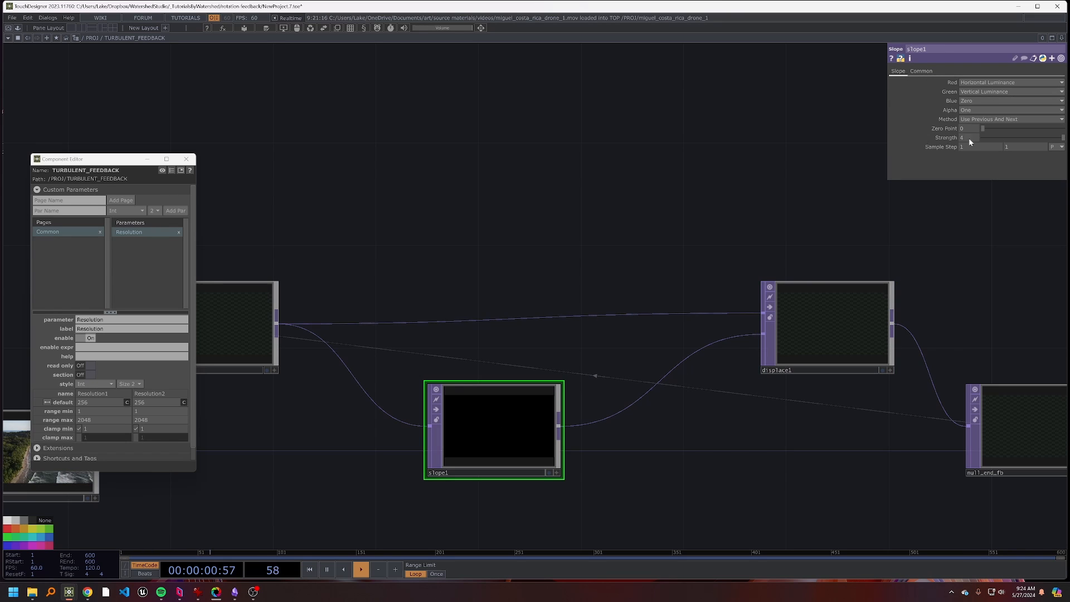
left_click(826, 327)
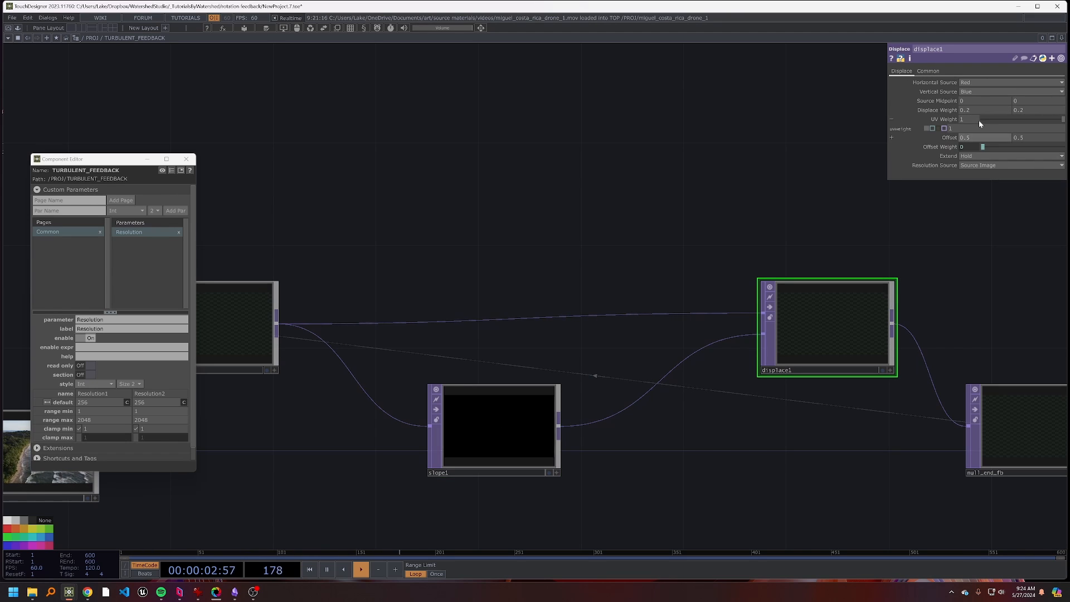
left_click(1010, 100)
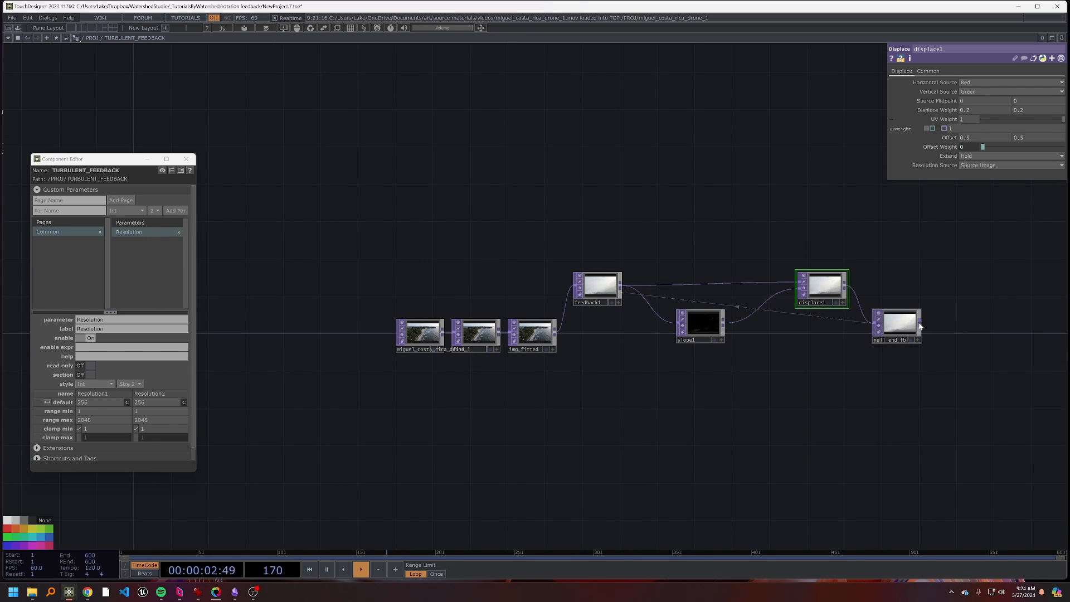
- Append a final null, insert null1 after feedback1 and branch a Level TOP off img_fitted
left_click(971, 325)
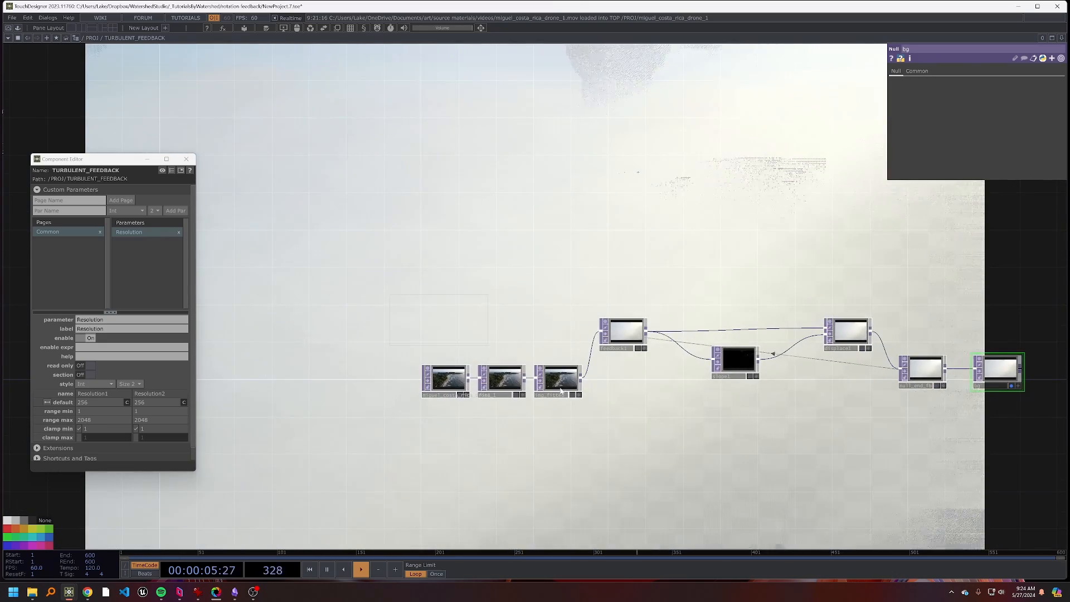
left_click(351, 379)
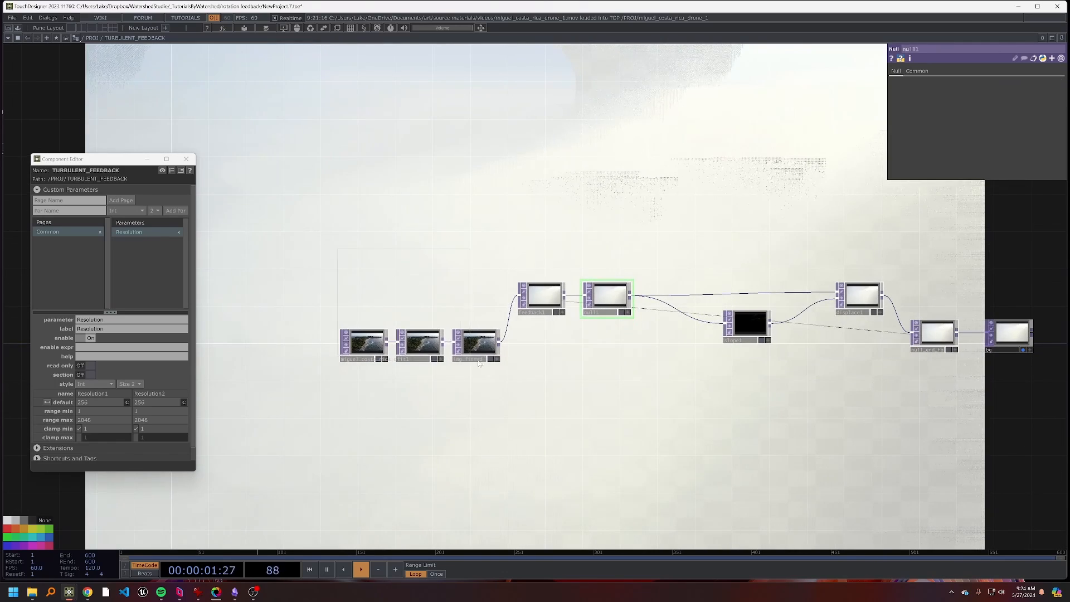
left_click(308, 352)
type("over")
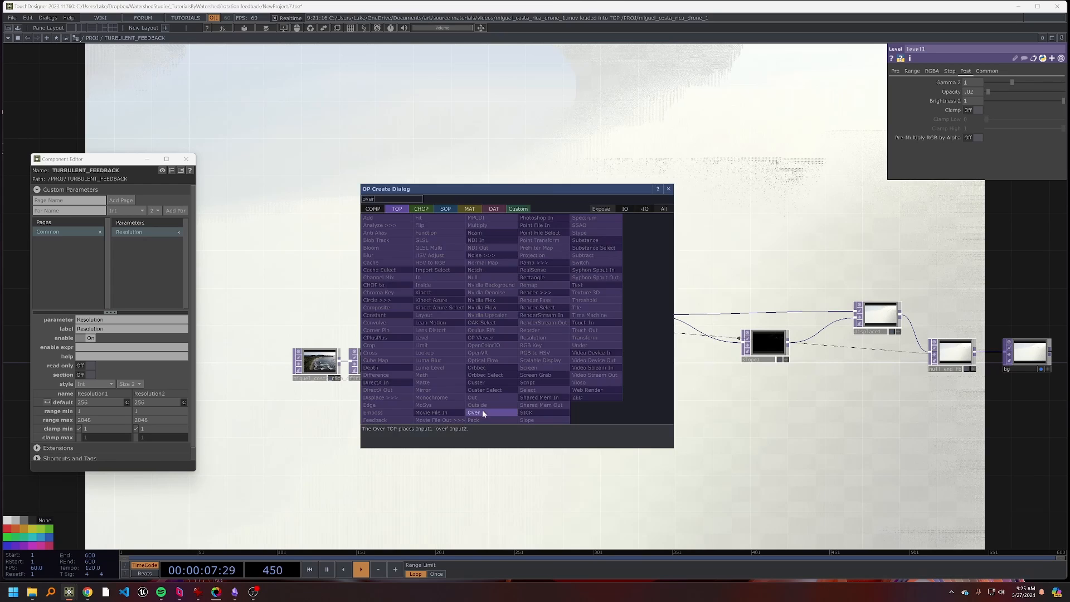
- Add an Over TOP and wire level1 and null1 into it
left_click(474, 413)
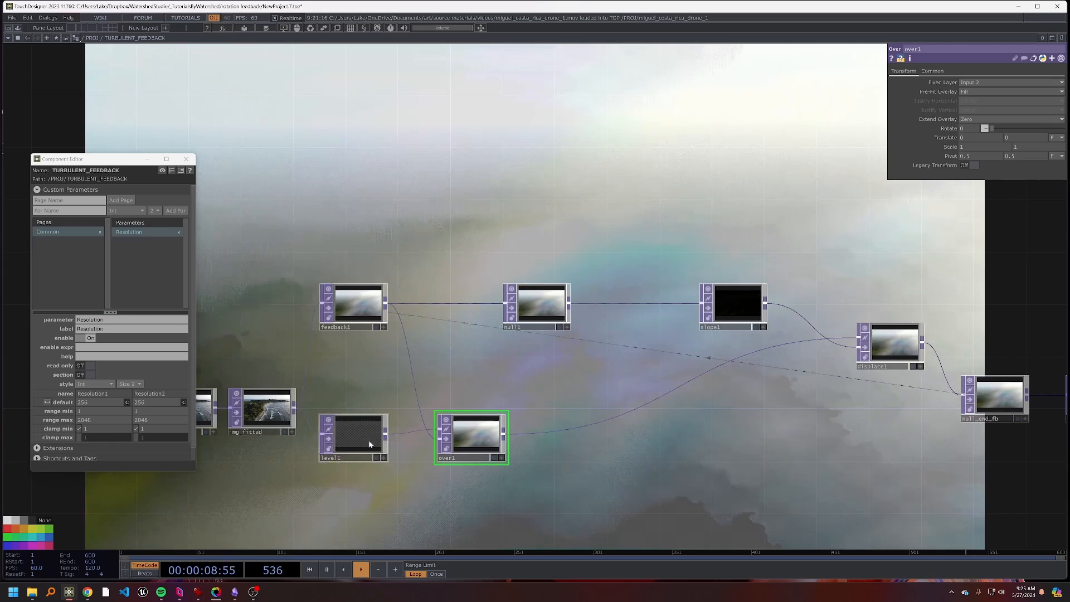
left_click(354, 437)
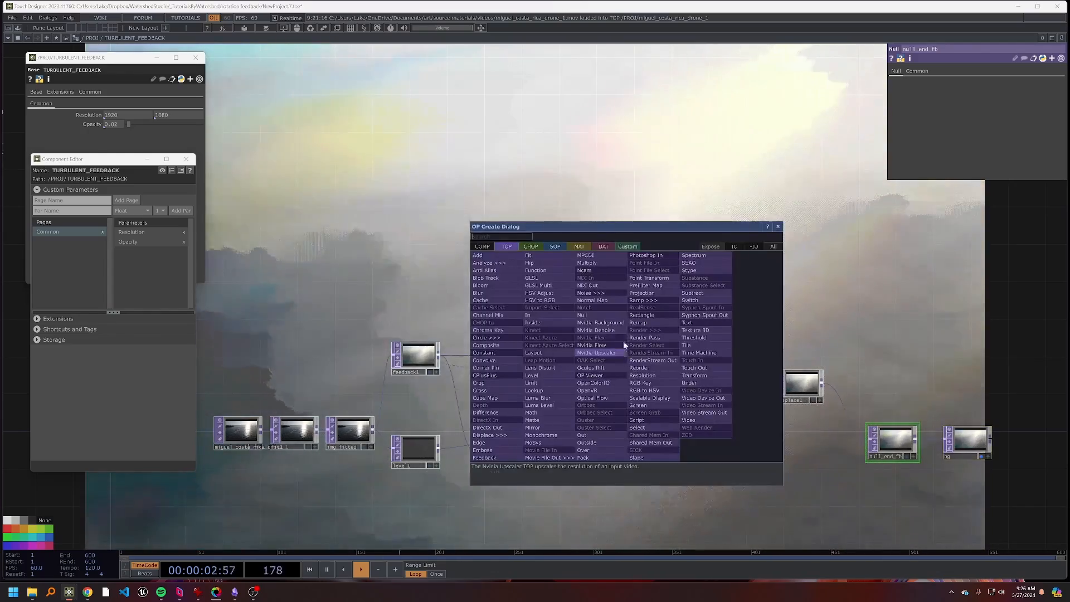
mouse_move(532, 354)
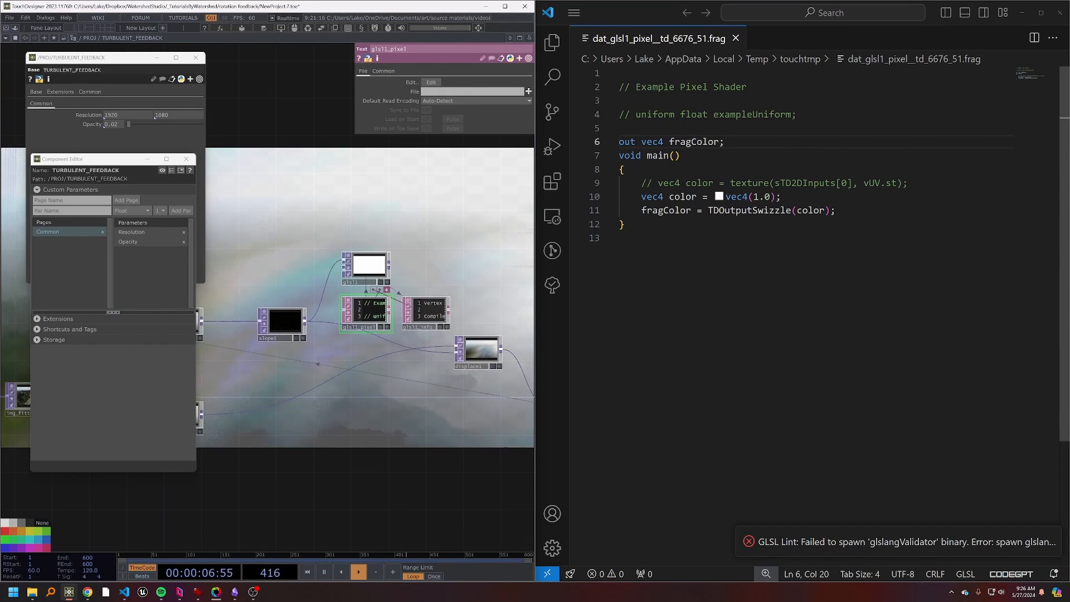
- Rename the sampled color to slope, declare 'vec4 colr' and comment the channel switch
double_click(682, 183)
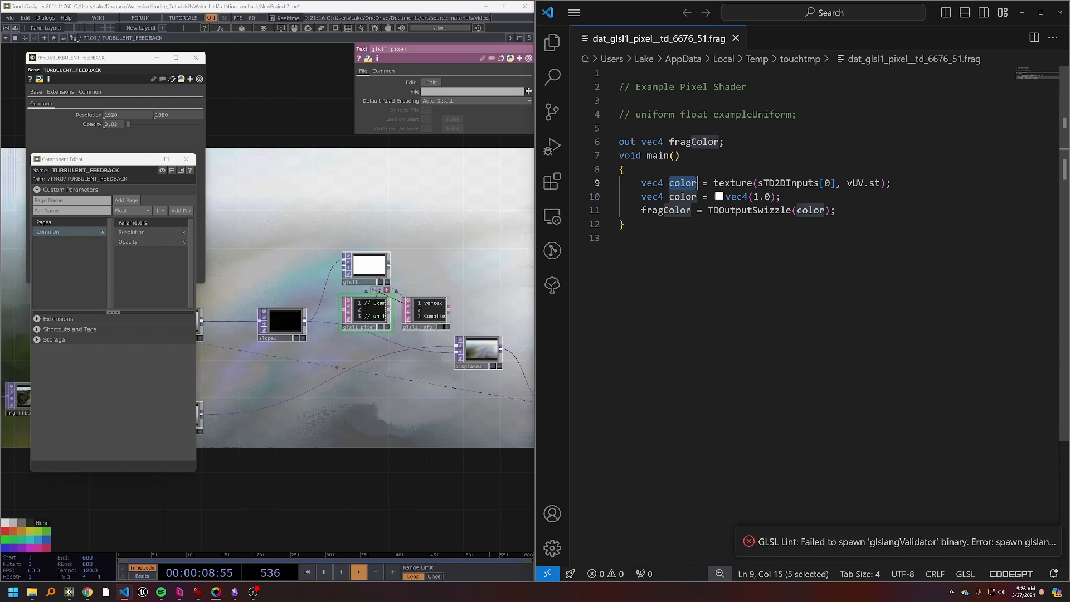
type("slope")
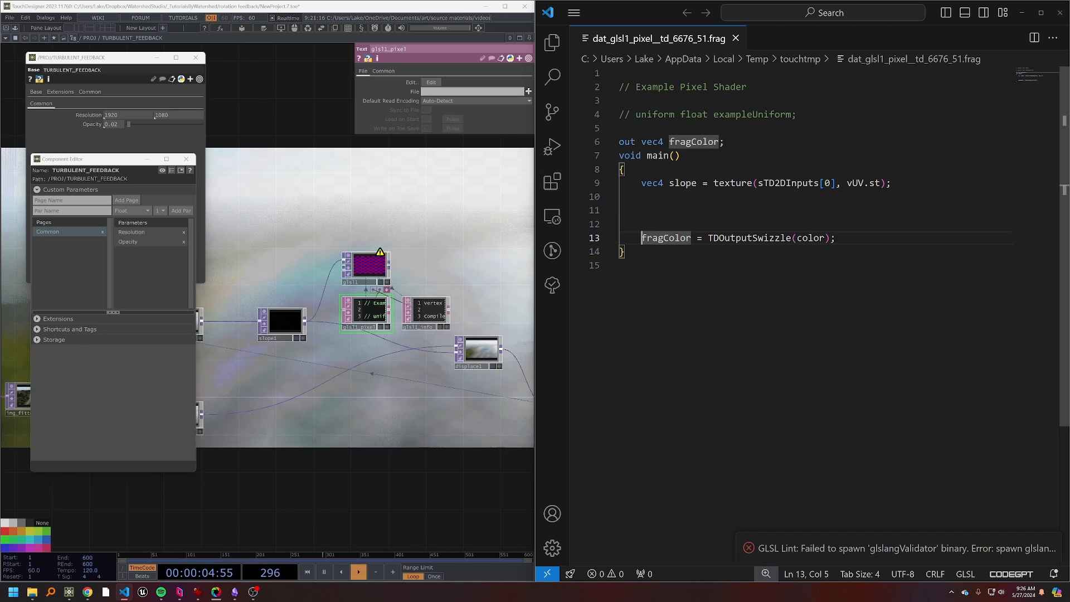
type("v")
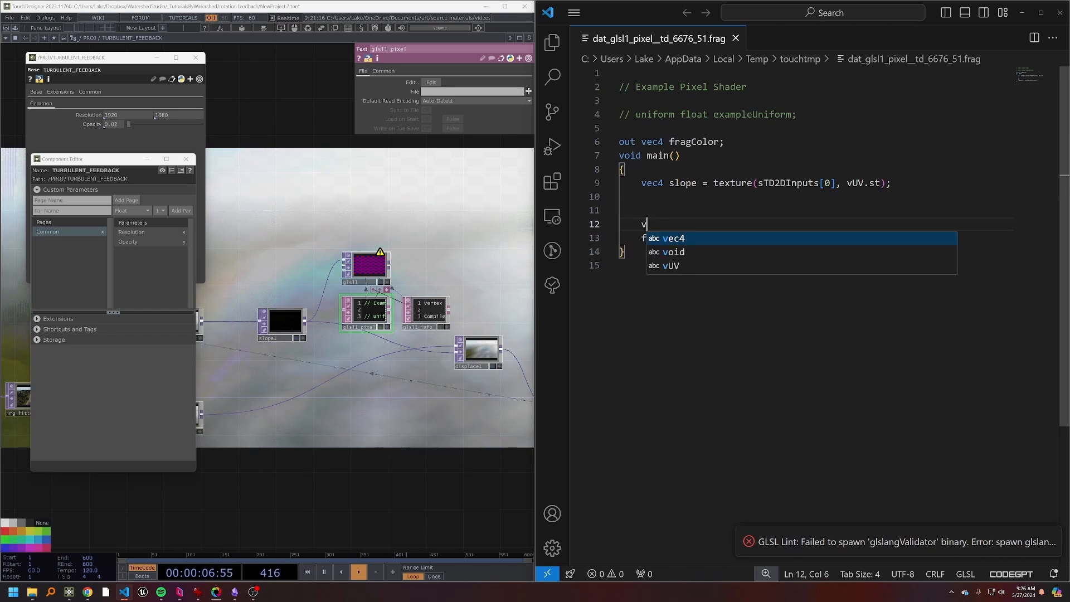
type("ec4 colr")
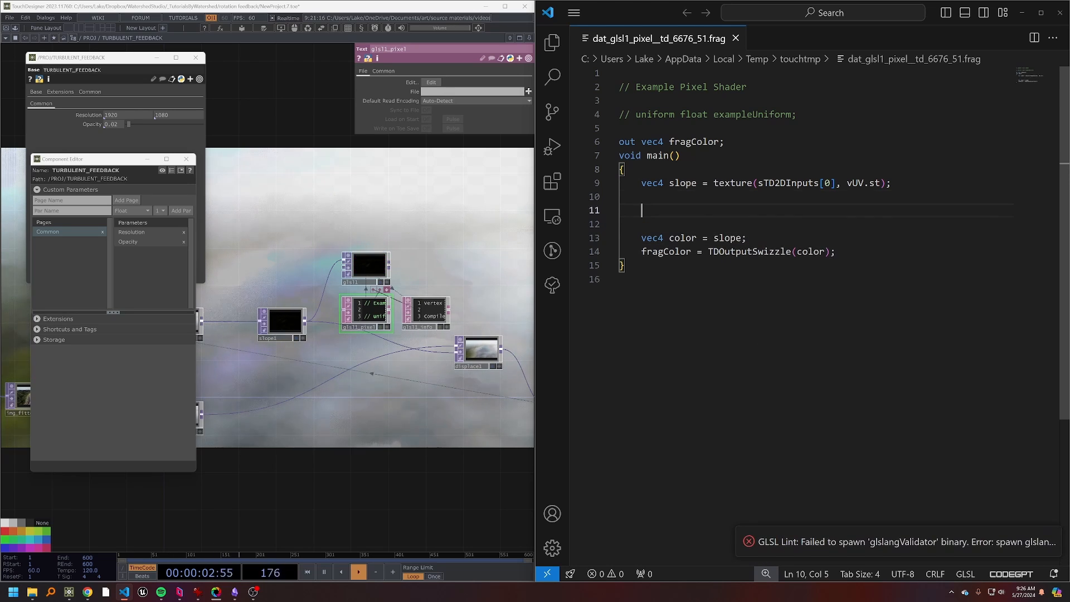
type("//")
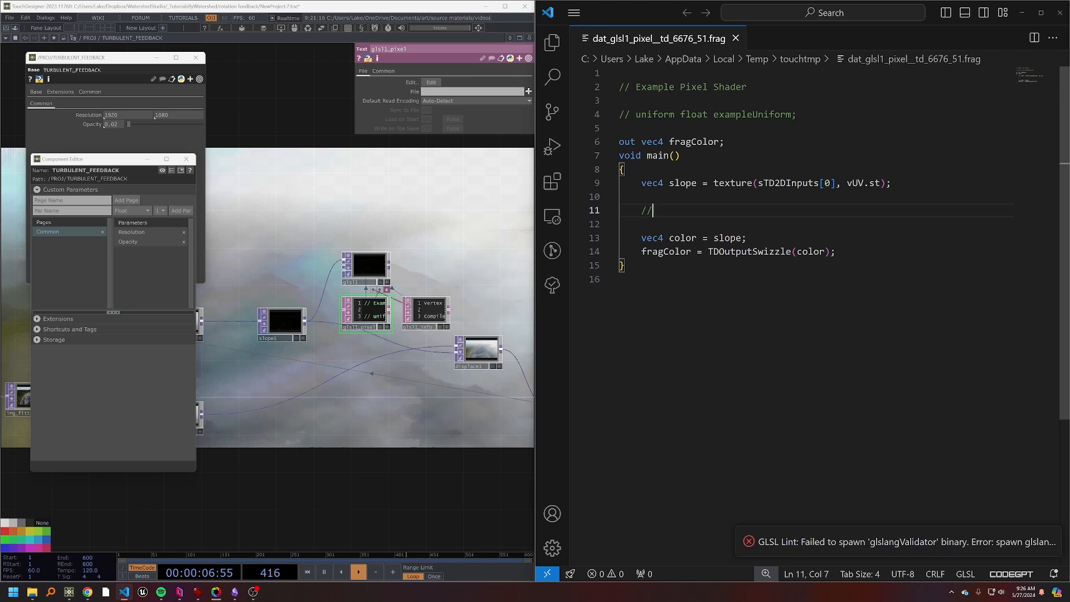
type("switch r and g channel")
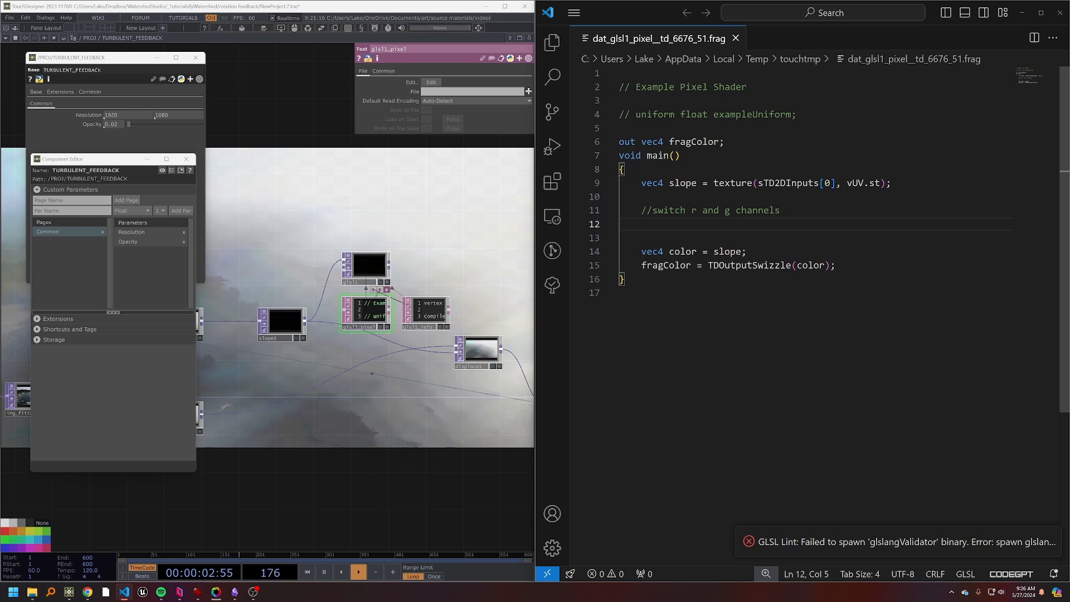
- Write the negation line 'slope.r *= -1.0;' for the swapped channel
type("slope.rg = slope.gr;")
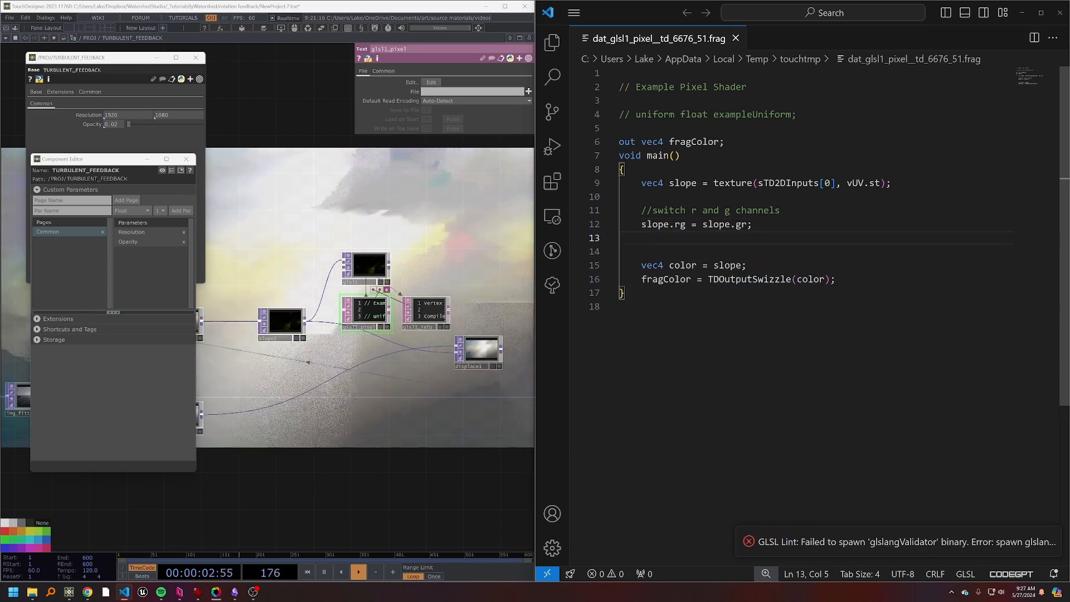
type("slope.")
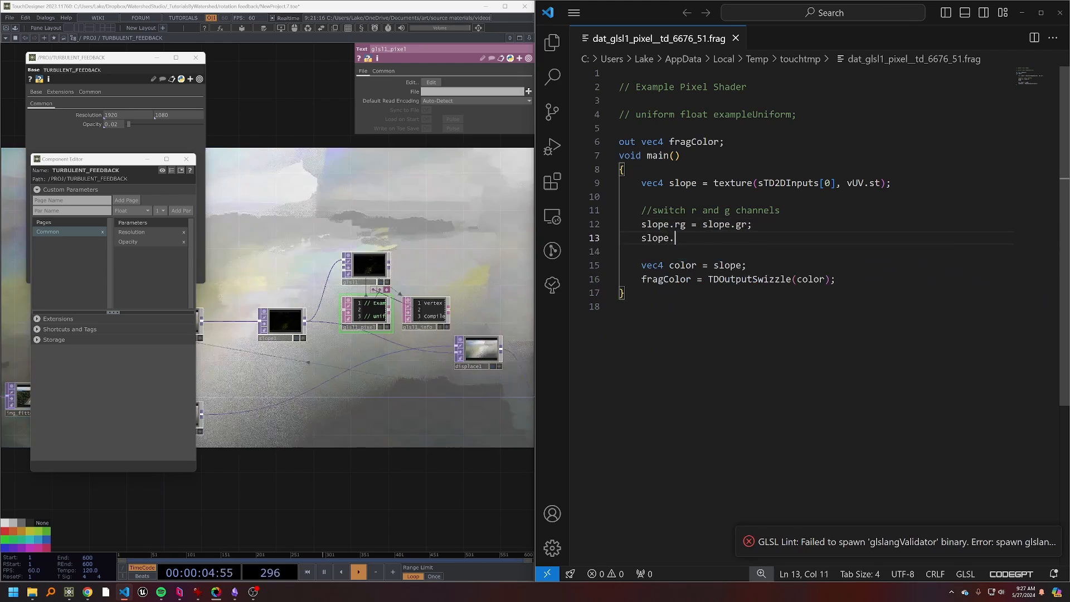
type("r")
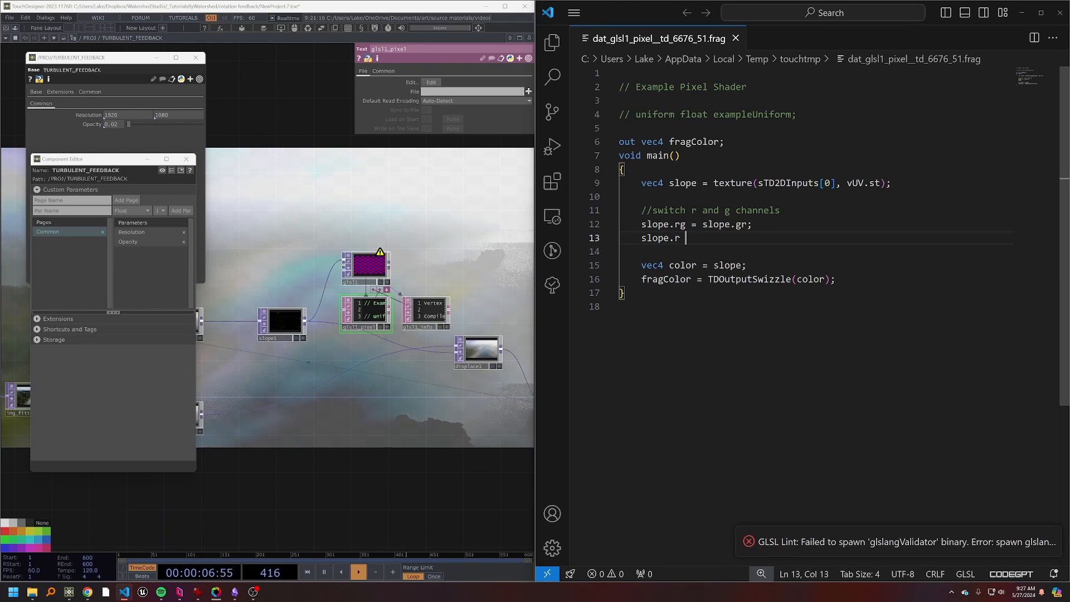
type("*=")
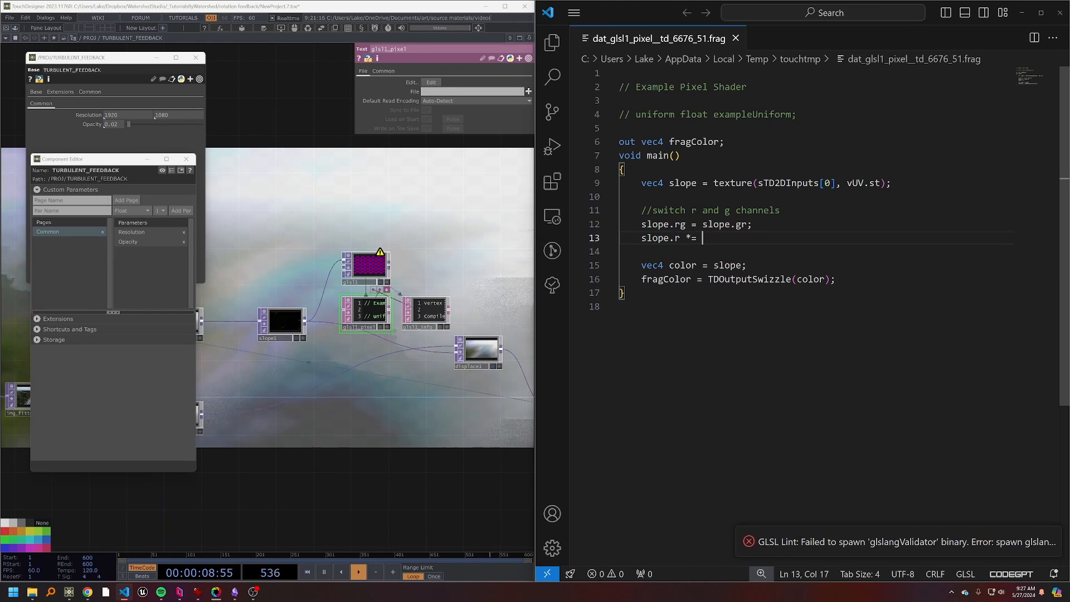
type("-1.0;")
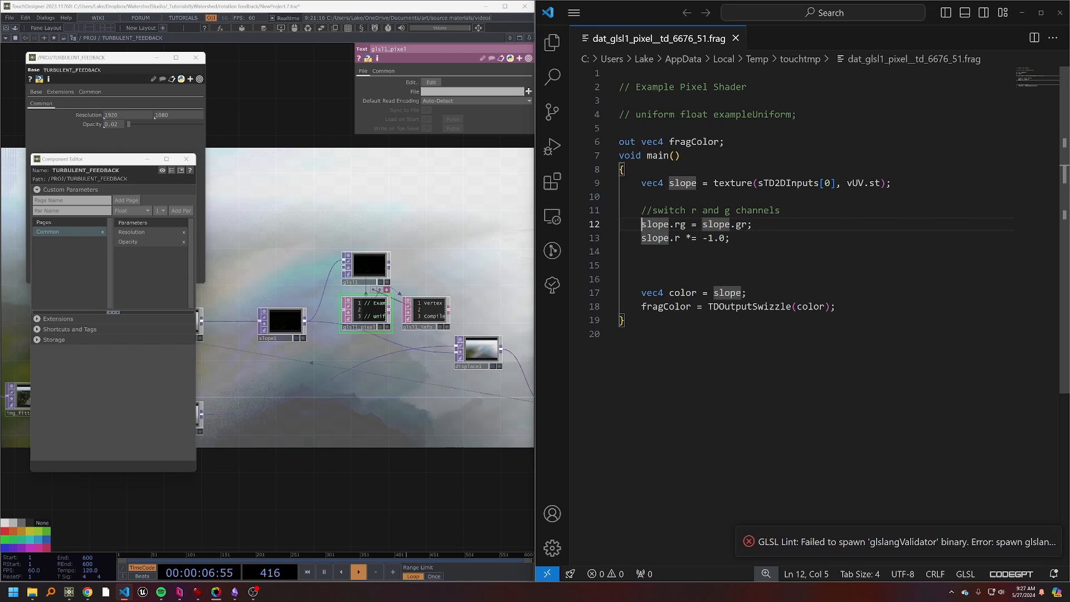
- Declare 'vec2 perp' and add it back with 'slope.rg += perp;'
key("enter")
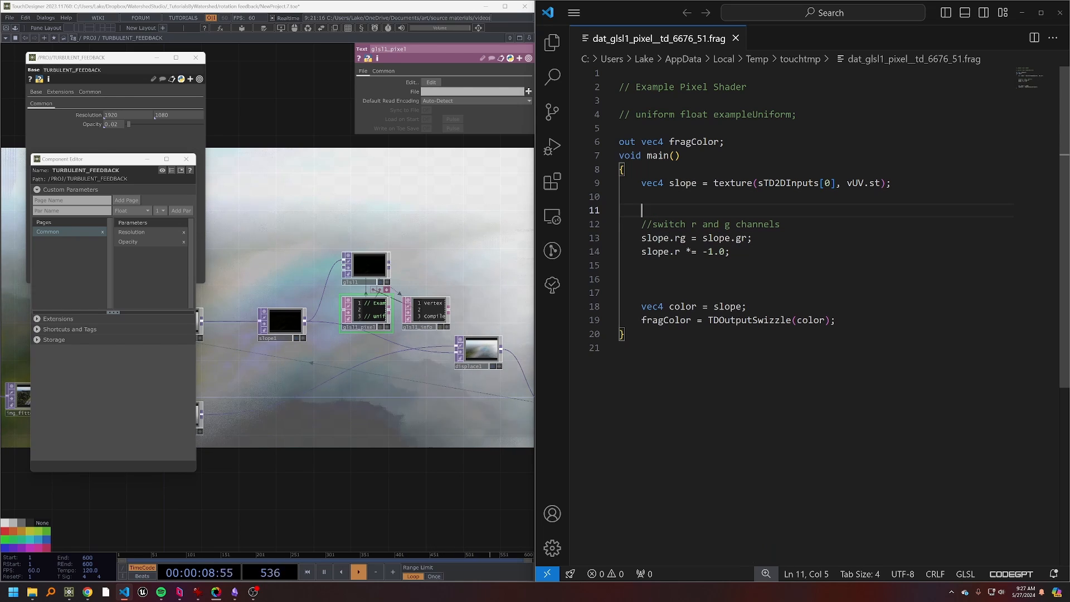
type("vec2 perp;")
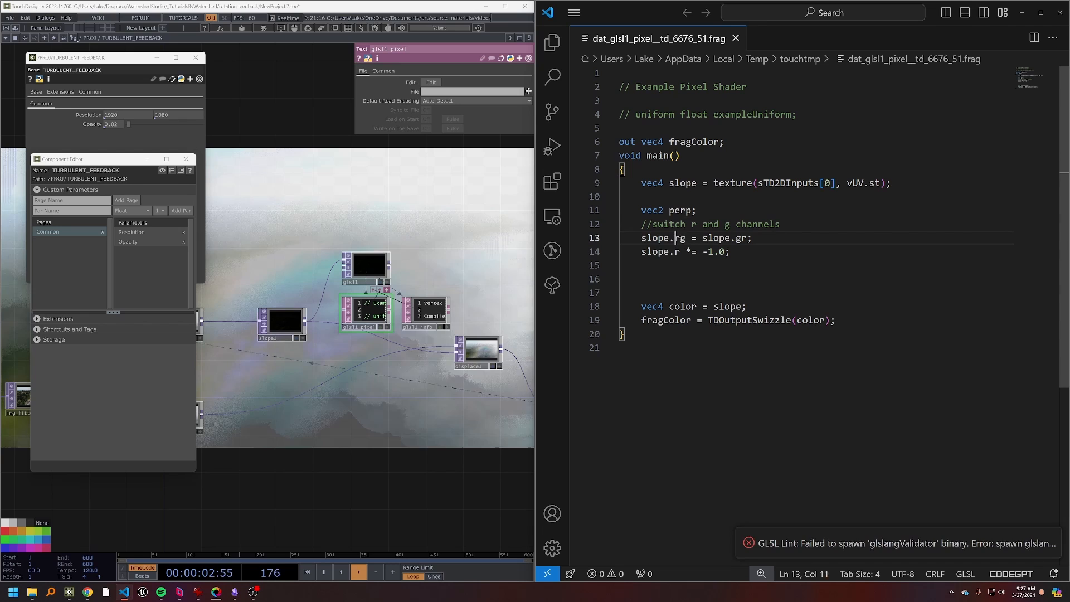
type("perp")
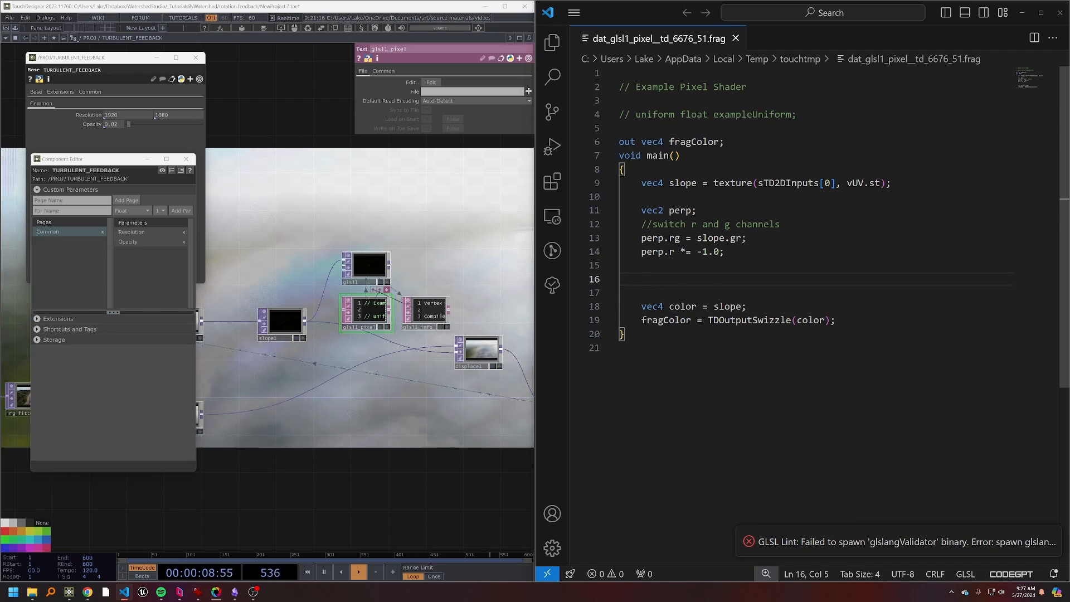
type("slope")
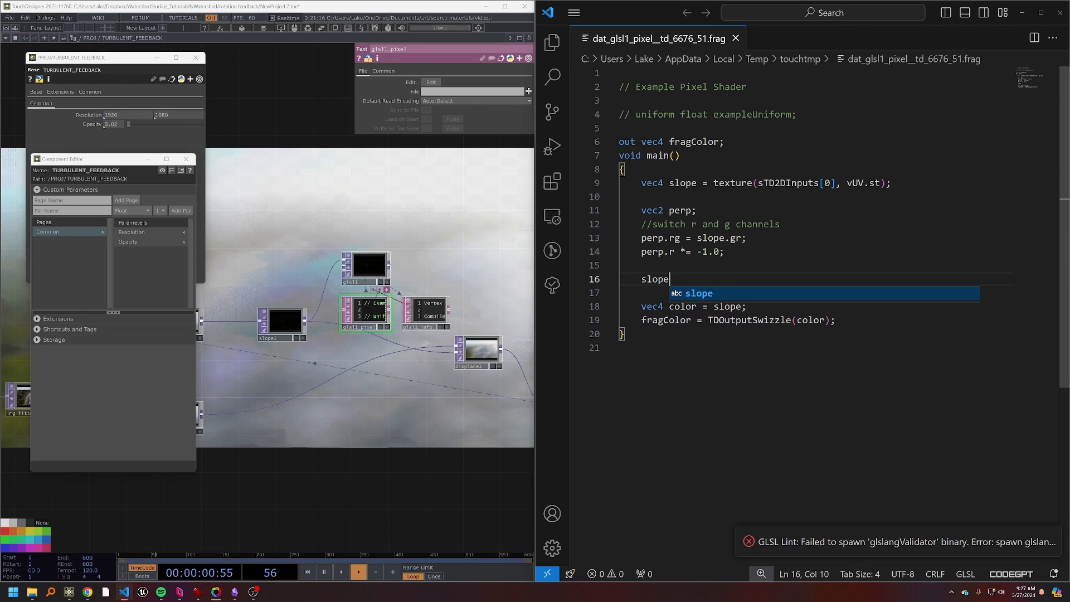
type(".rg += per")
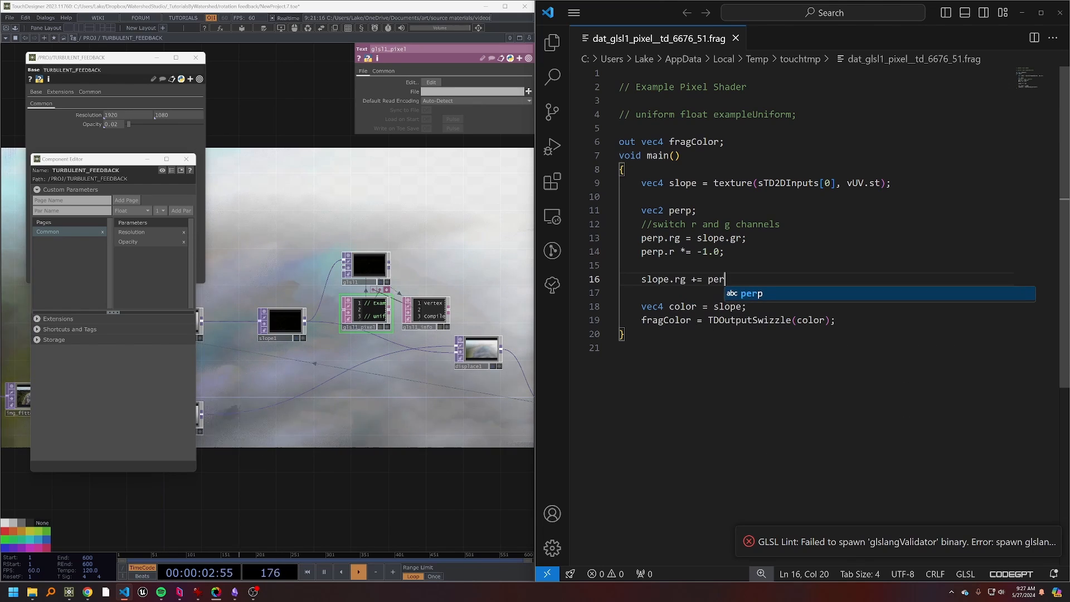
type("p;")
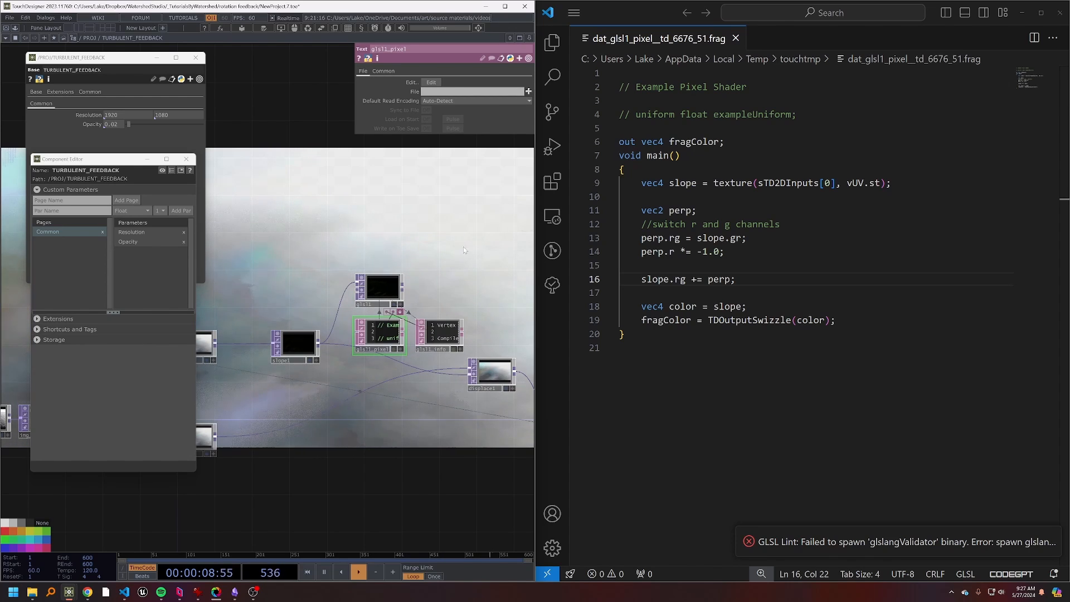
- Rename glsl1 to perp_vector and confirm updating its parameter references
left_click(380, 286)
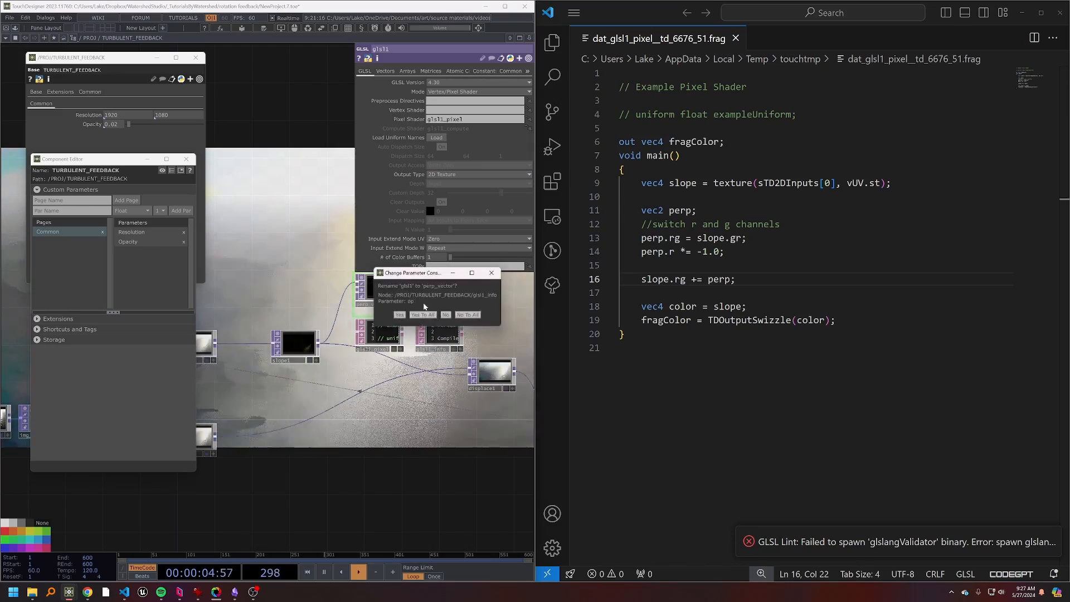
left_click(421, 314)
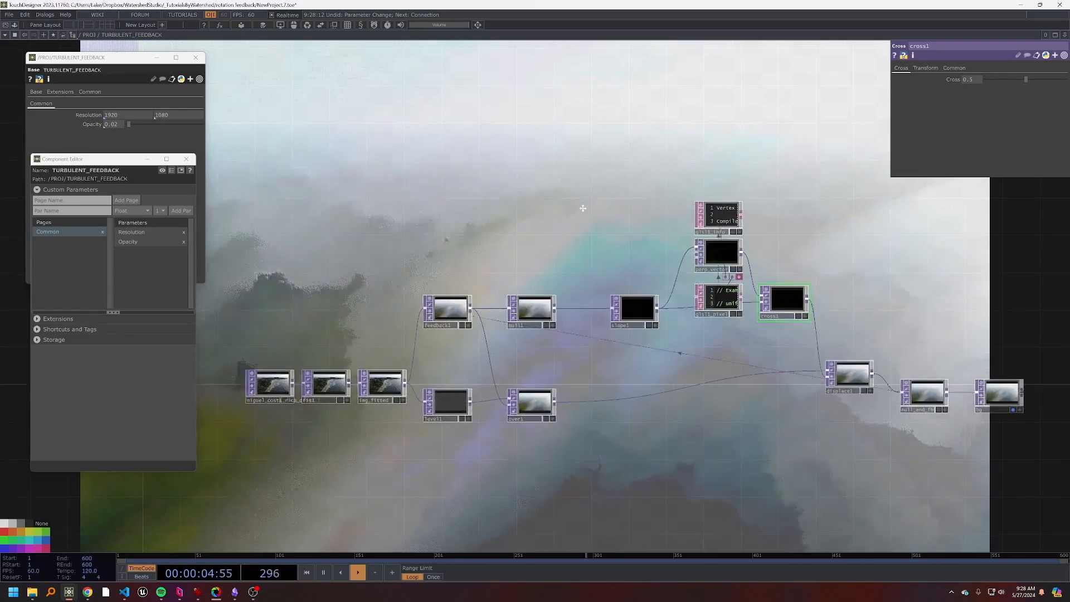
- Select the drone footage Movie File In TOP to show its parameters
left_click(280, 382)
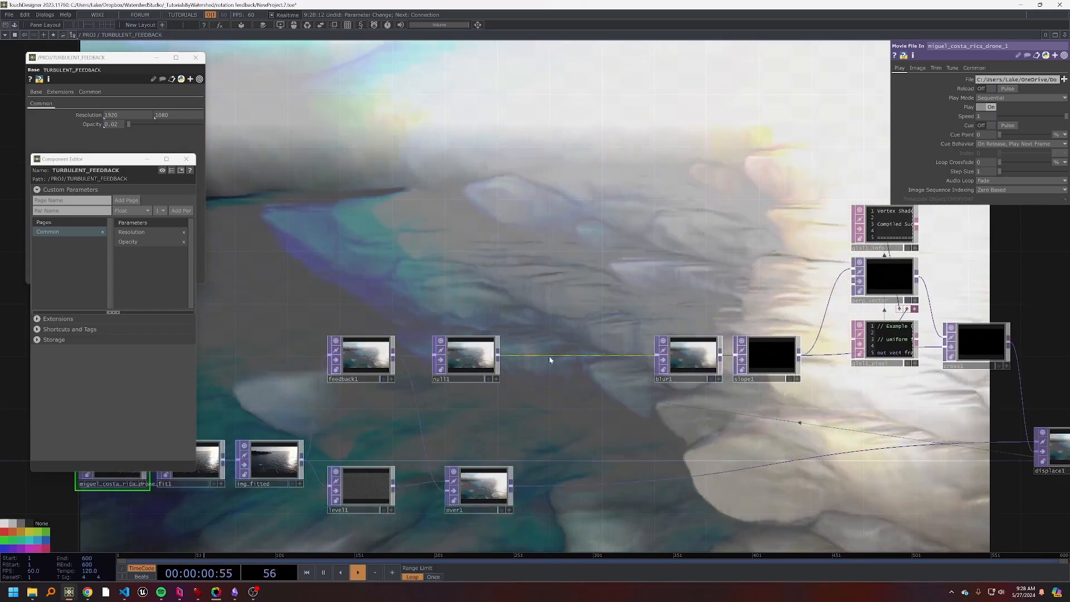
- Insert a Noise TOP into the wire feeding blur1
right_click(550, 360)
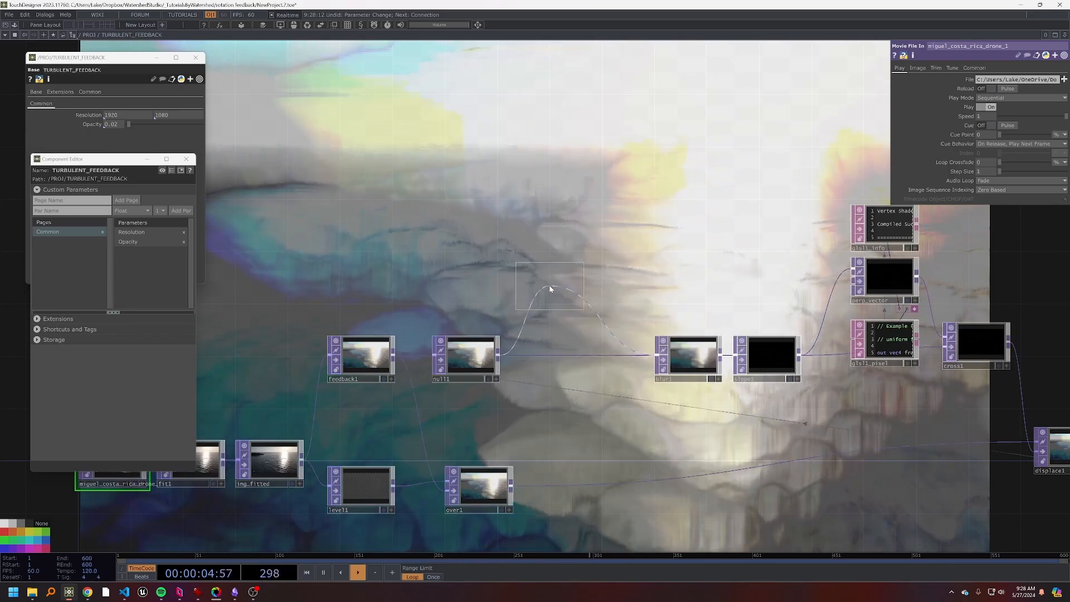
left_click(583, 358)
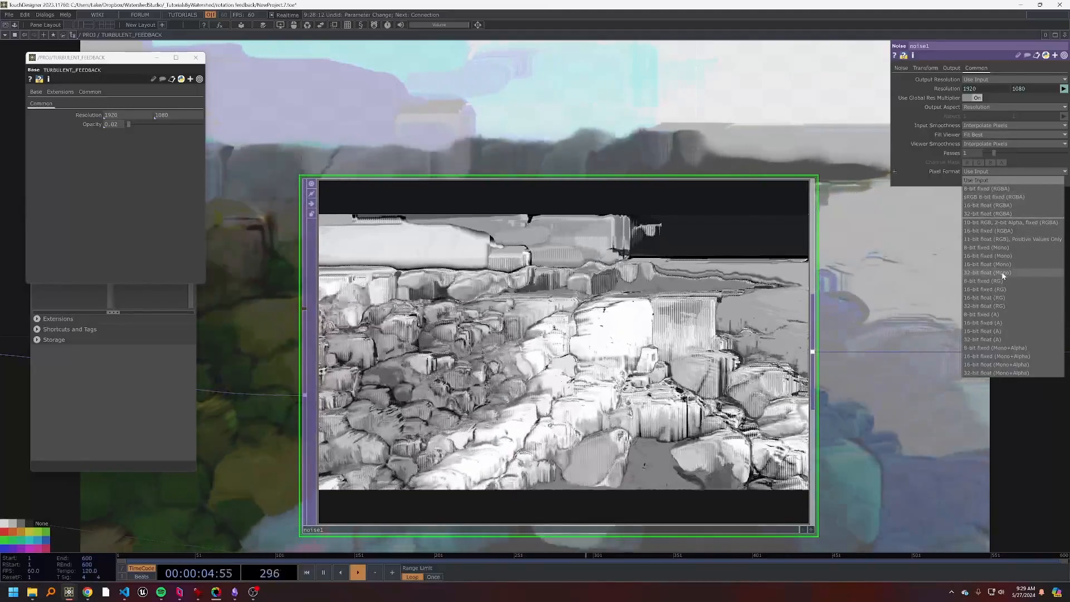
- Set noise1 to 16-bit float (Mono) and slope1 to 16-bit float (RG) pixel format
left_click(986, 264)
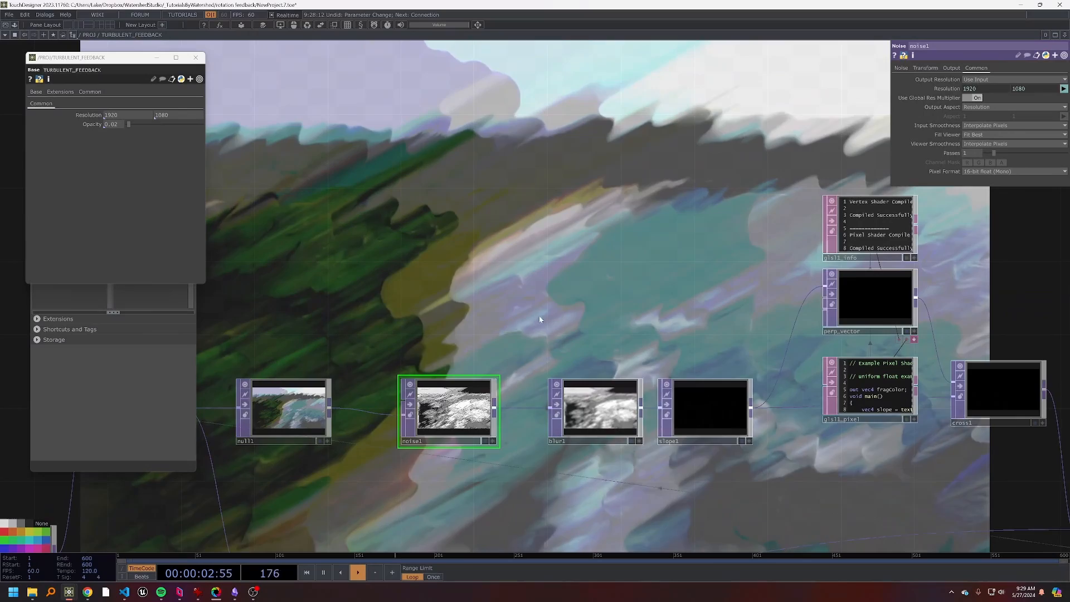
left_click(710, 409)
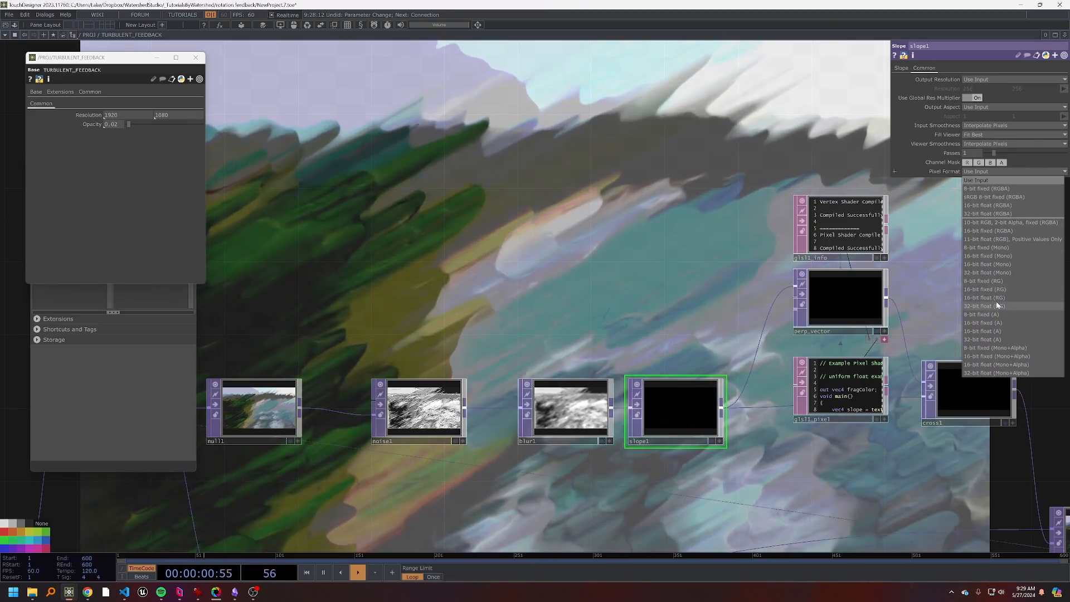
left_click(985, 296)
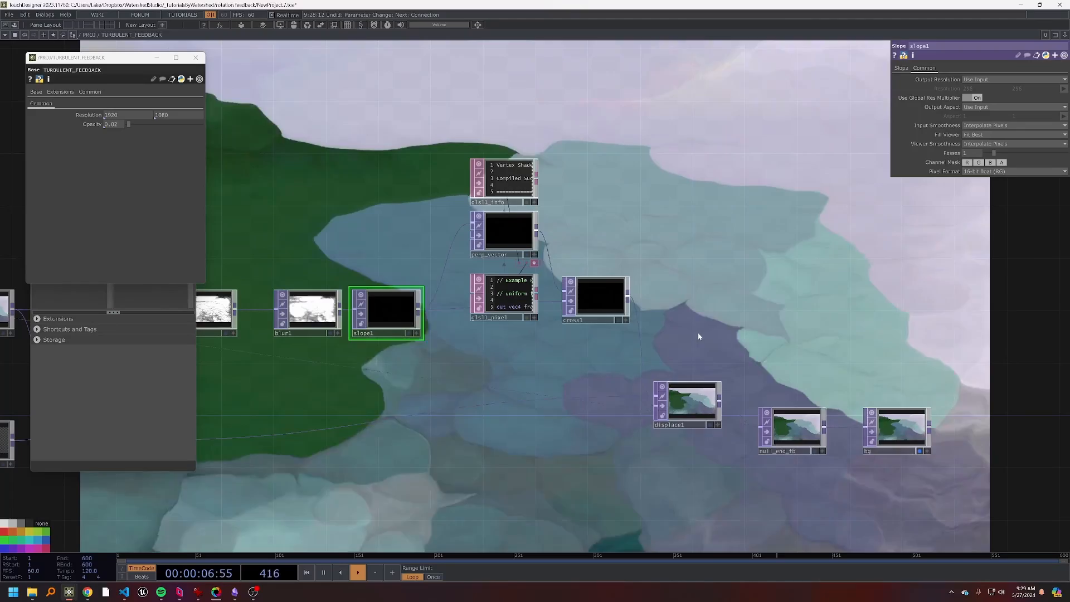
left_click(689, 403)
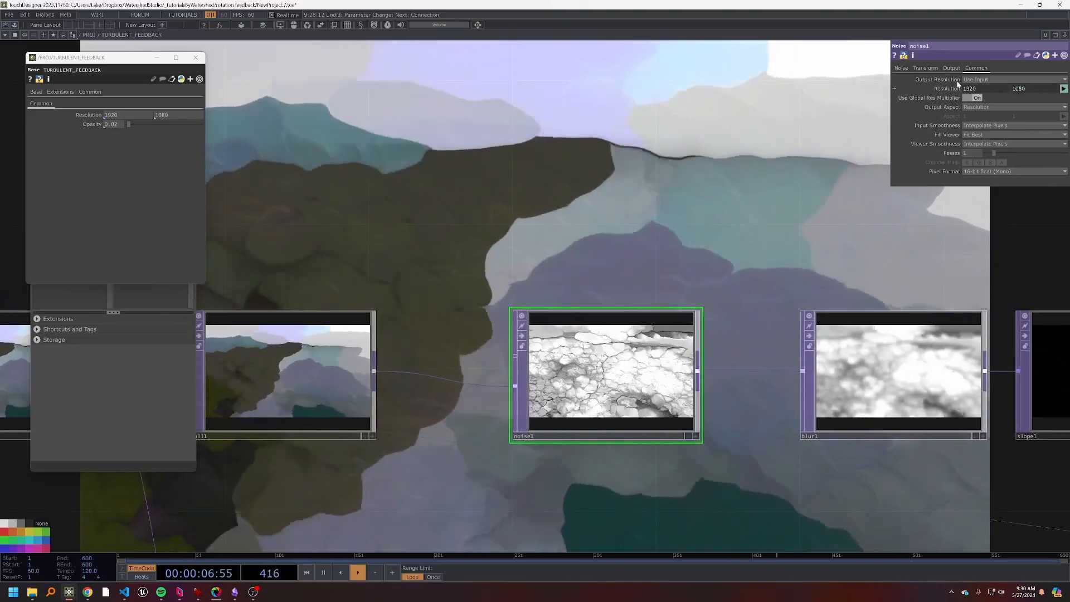
- Review the Simplex 3D noise settings and set its transform Scale to 0.2
left_click(901, 68)
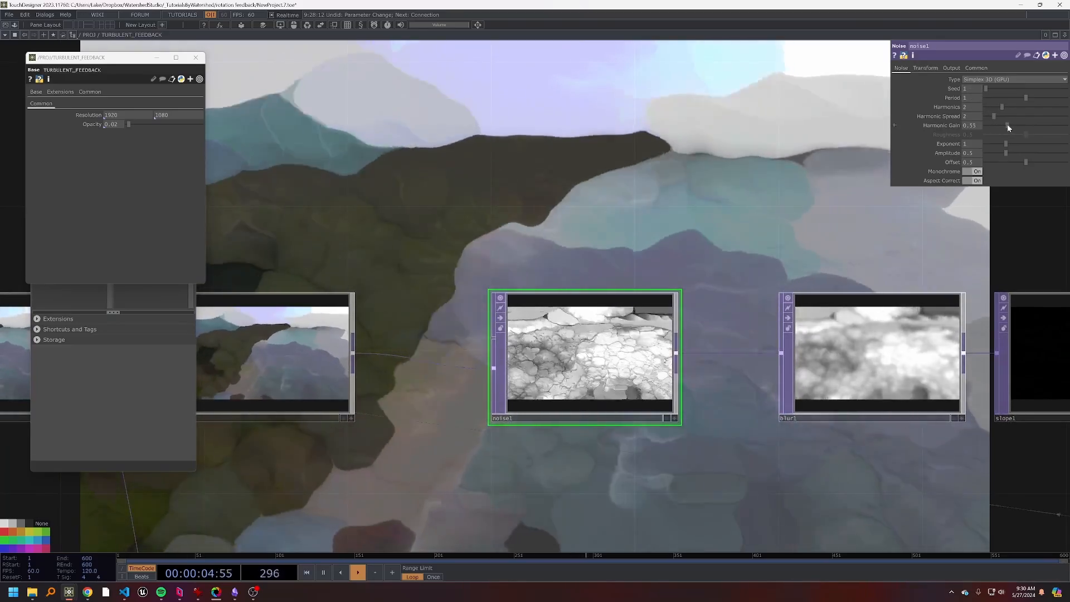
left_click(925, 68)
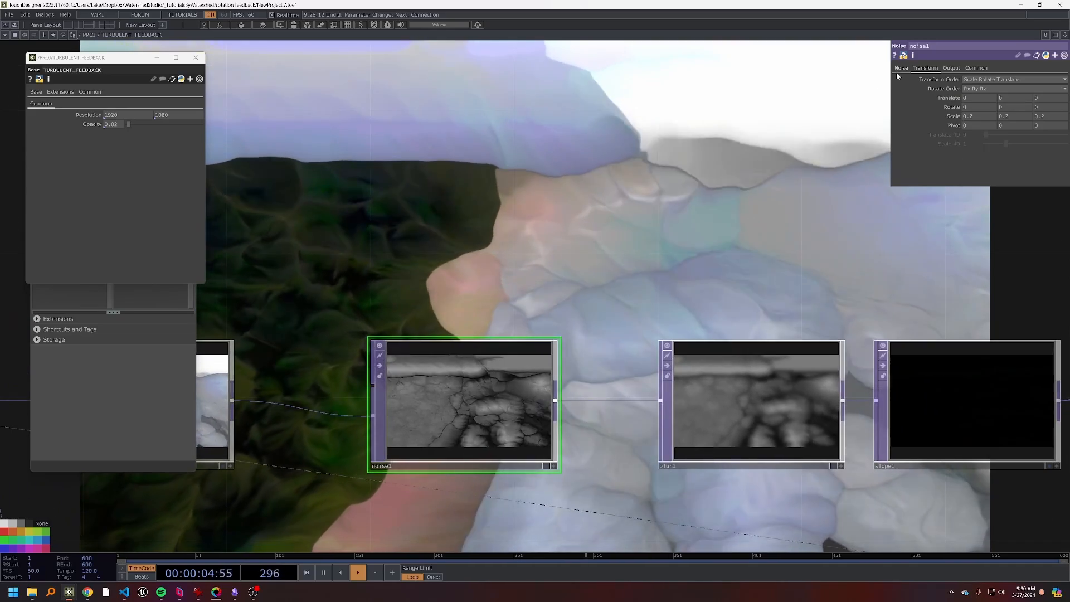
left_click(901, 68)
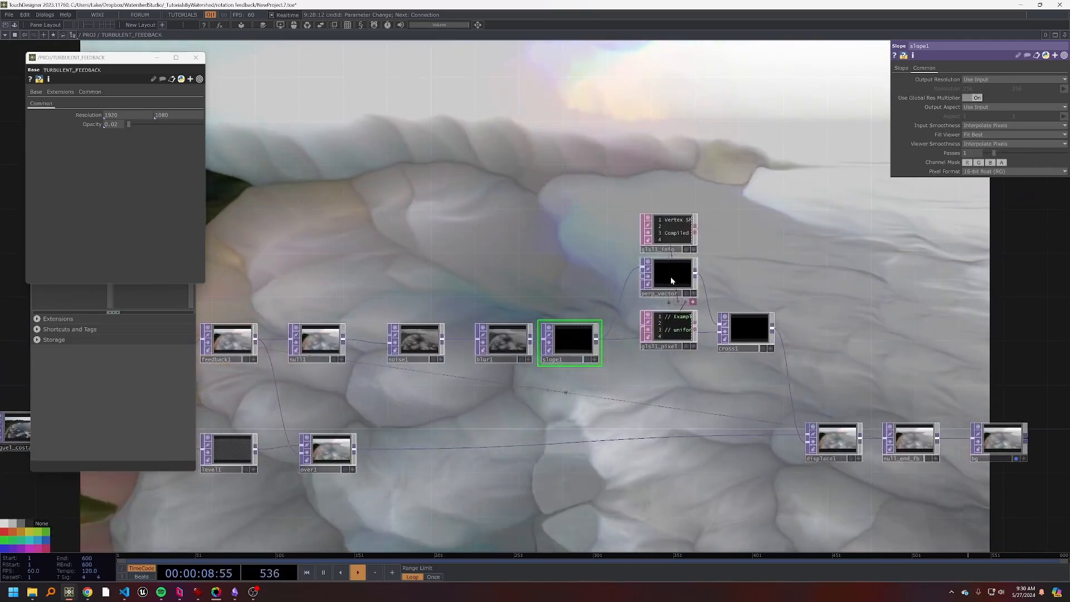
- Inspect the perp_vector, cross1, displace1 and noise1 nodes before customizing the component
left_click(670, 274)
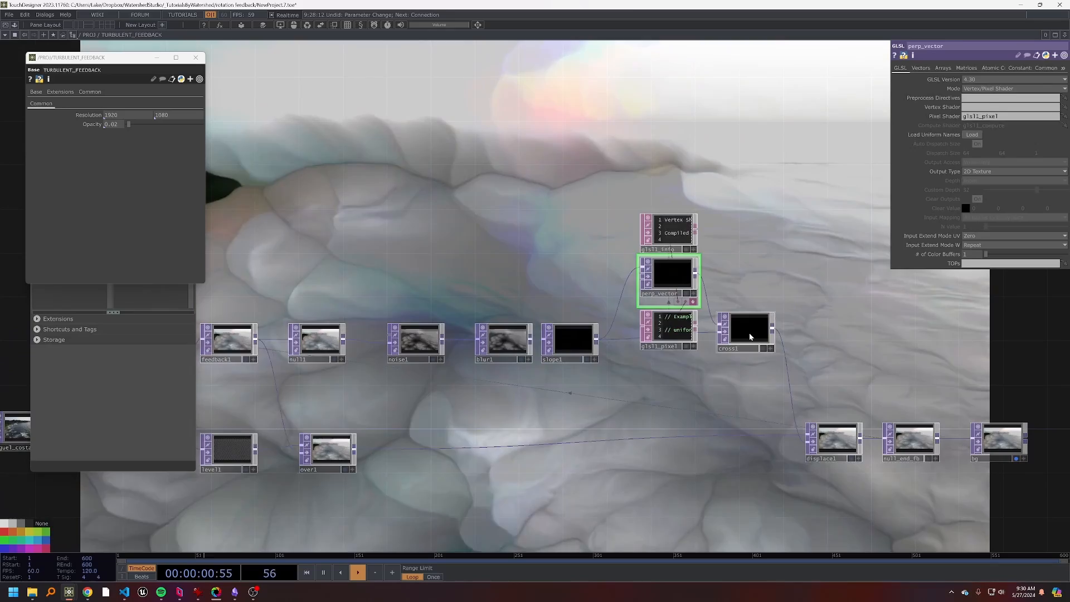
left_click(746, 331)
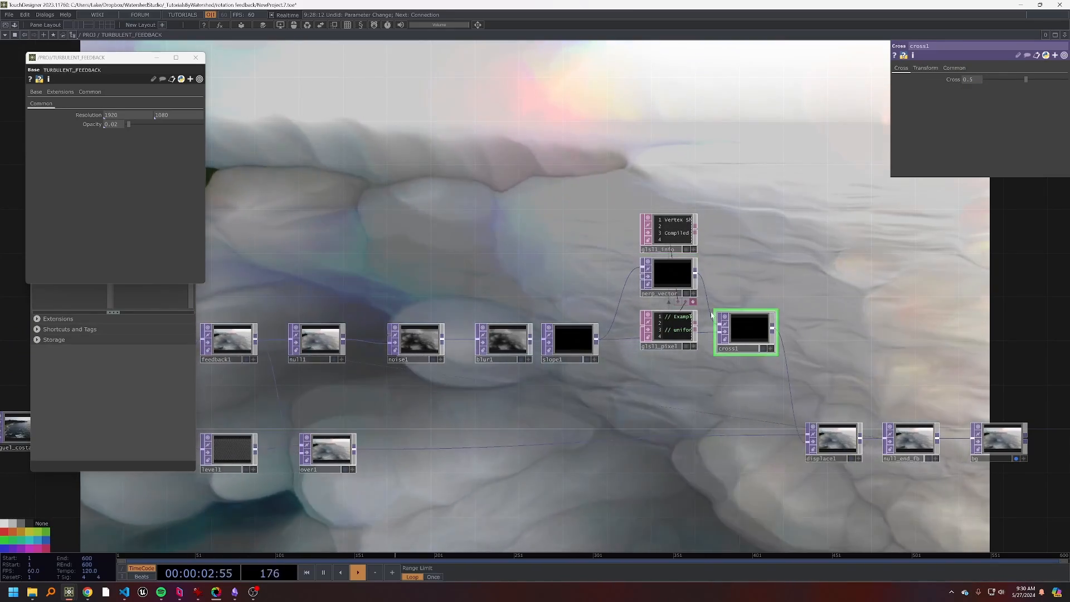
left_click(832, 441)
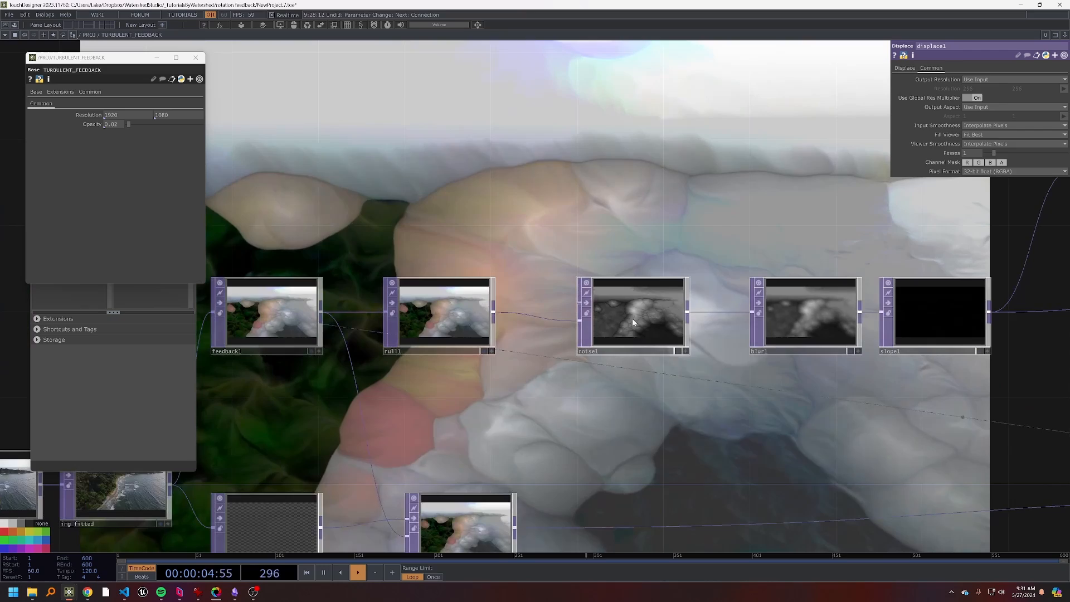
left_click(635, 314)
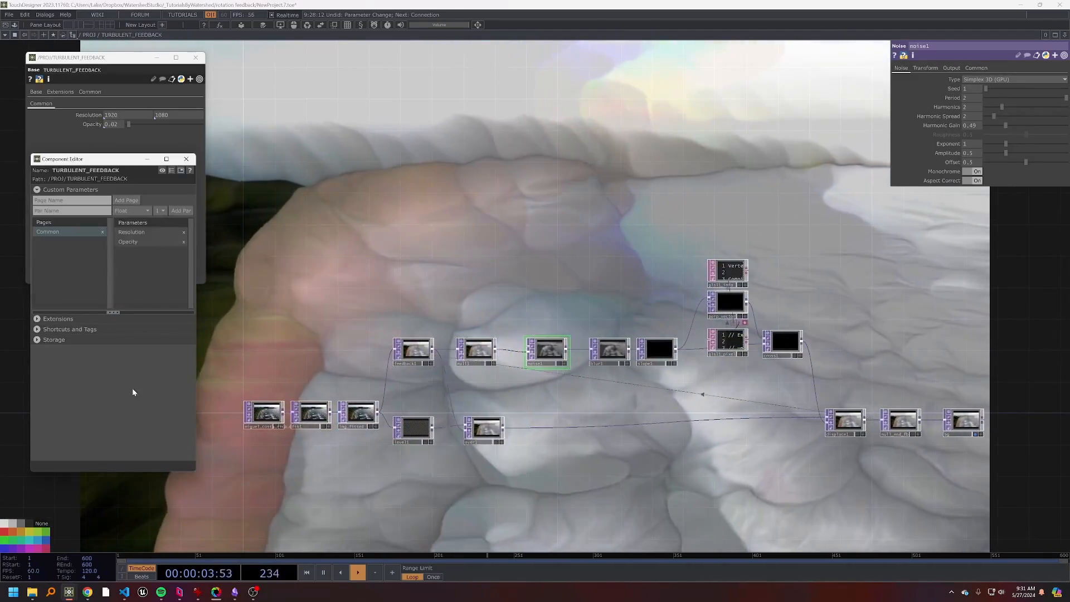
- Expose blur1's Pre-Shrink and Filter Size as custom parameters, Filter Size 21
left_click(609, 351)
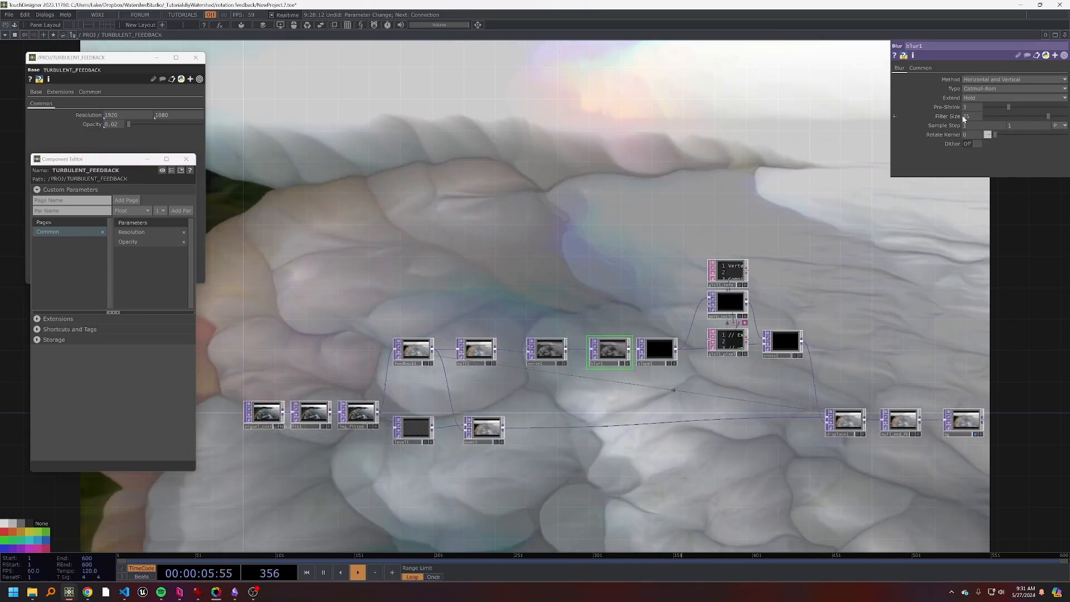
left_click(176, 210)
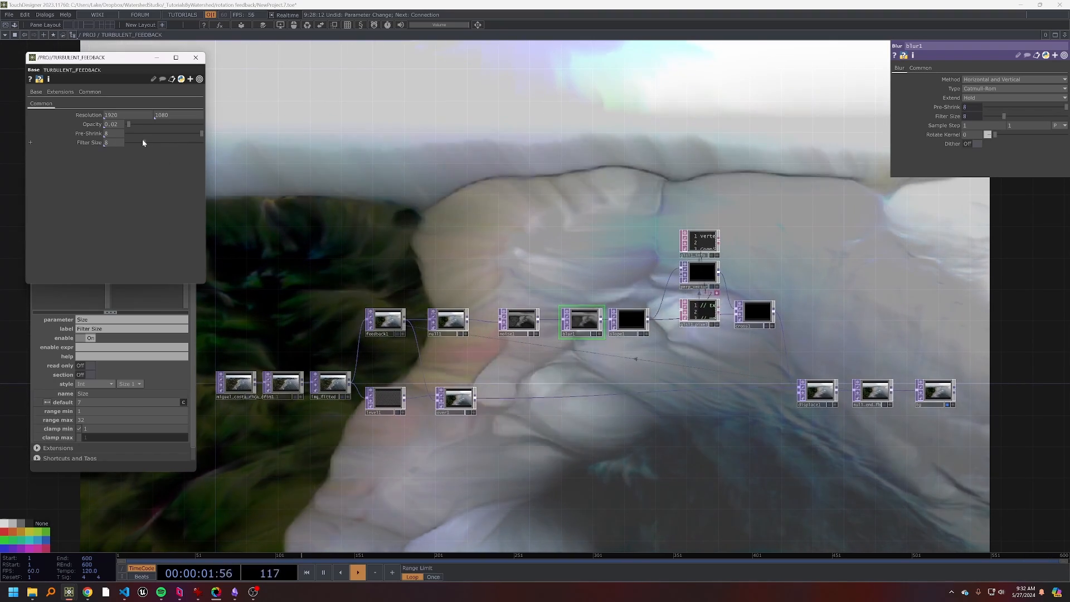
mouse_move(573, 321)
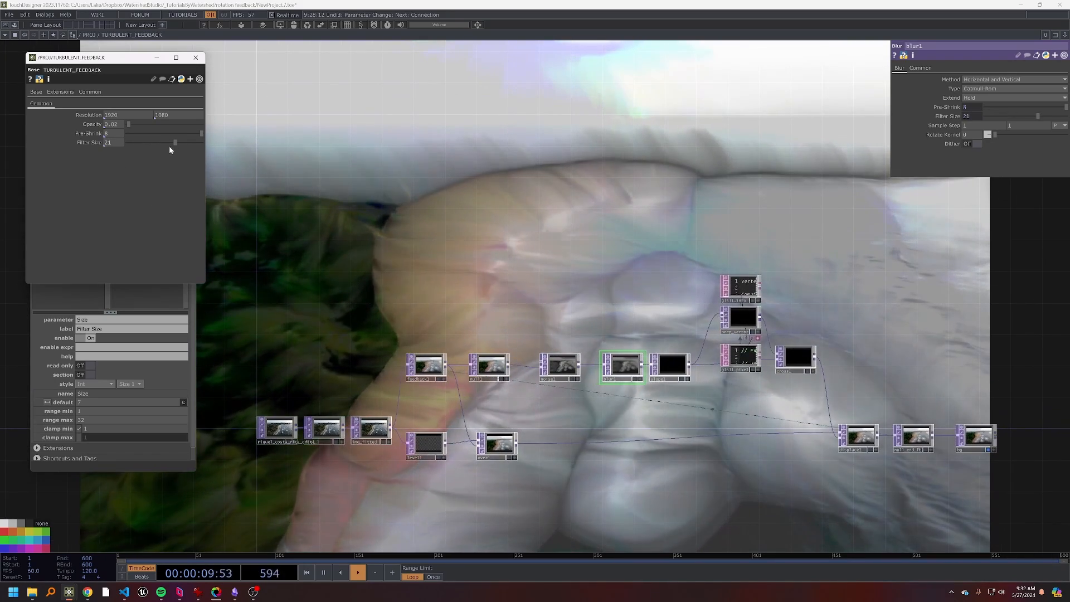
left_click_drag(175, 143, 184, 143)
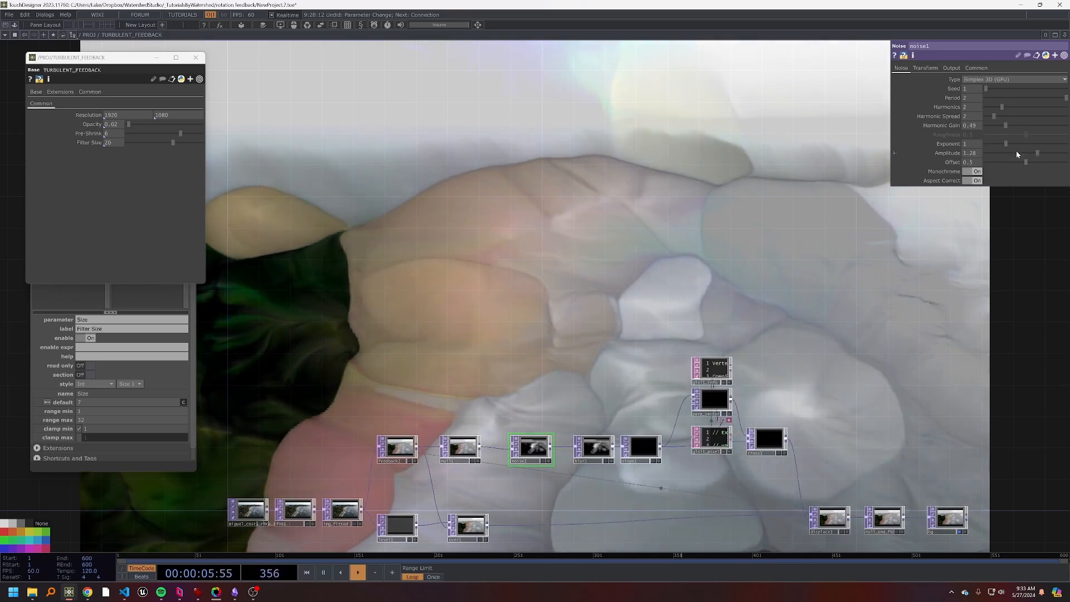
mouse_move(1044, 154)
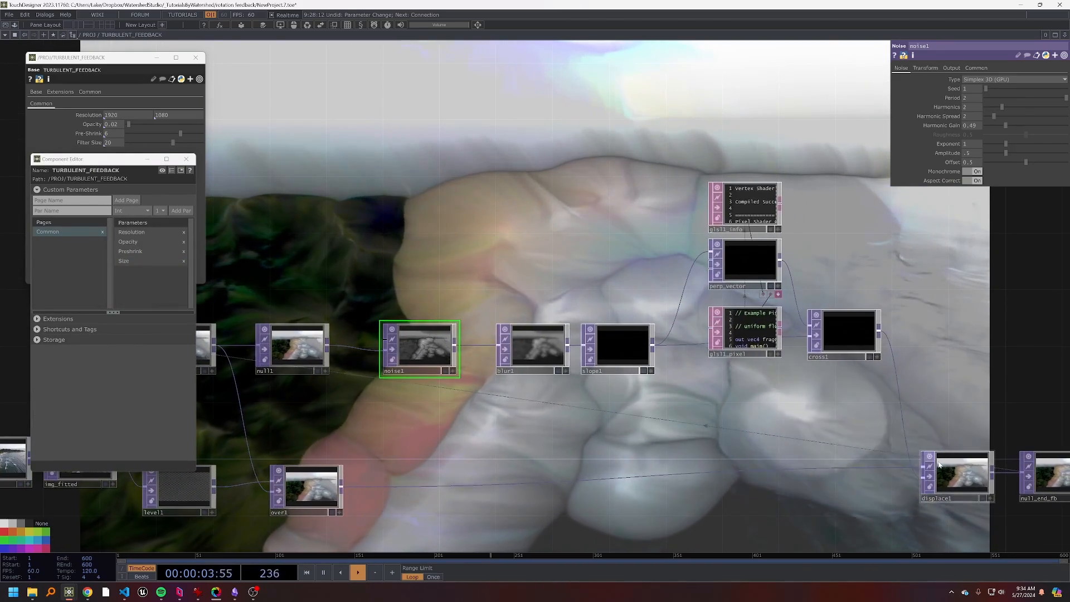
- Add a 'Displace Weight' float custom parameter to TURBULENT_FEEDBACK
left_click(958, 476)
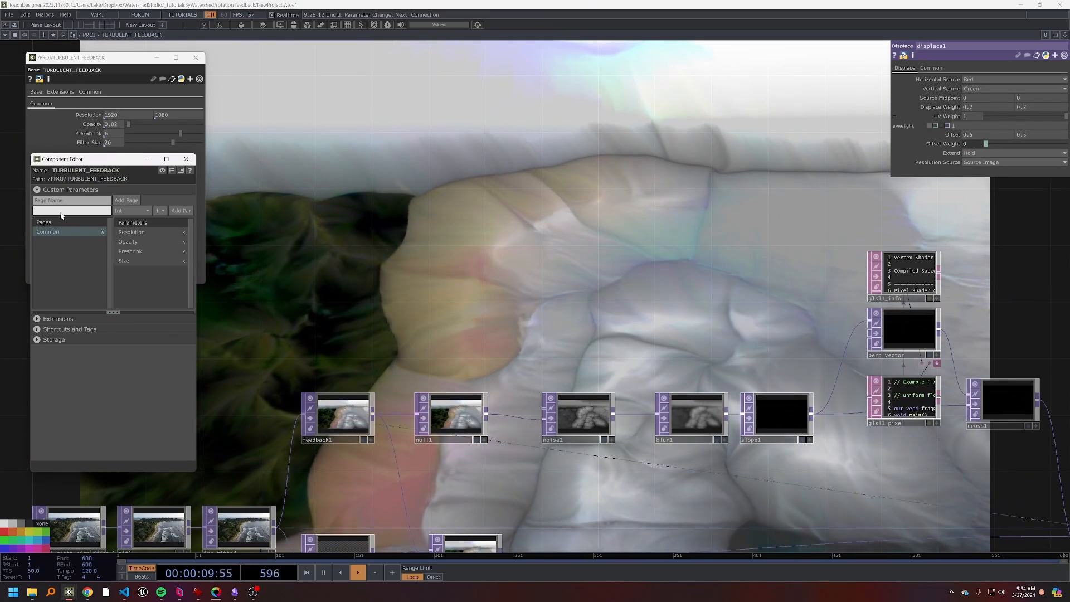
type("Displace Wei")
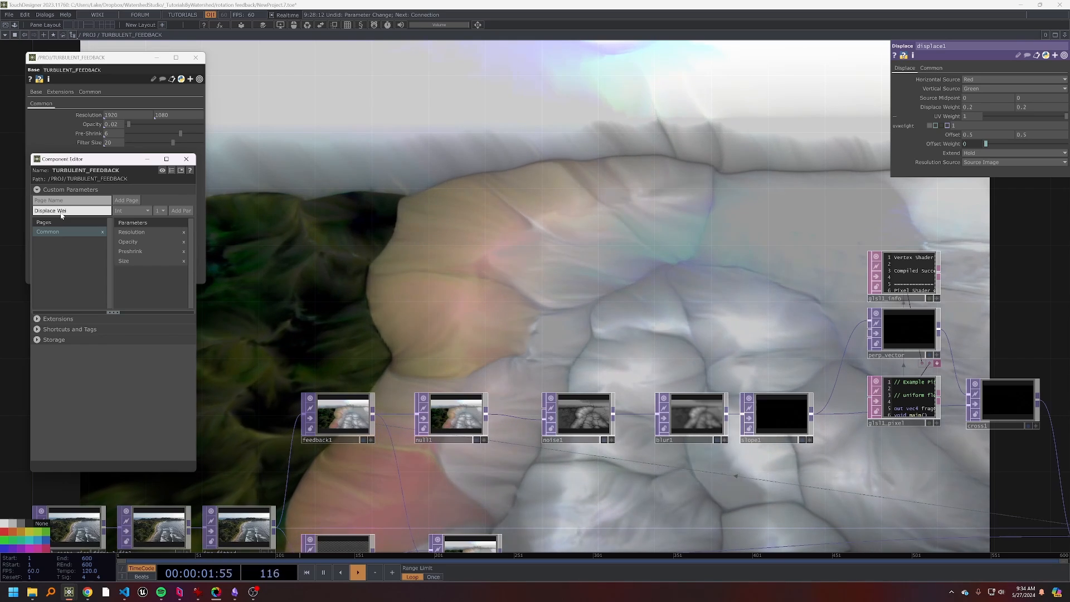
left_click(133, 211)
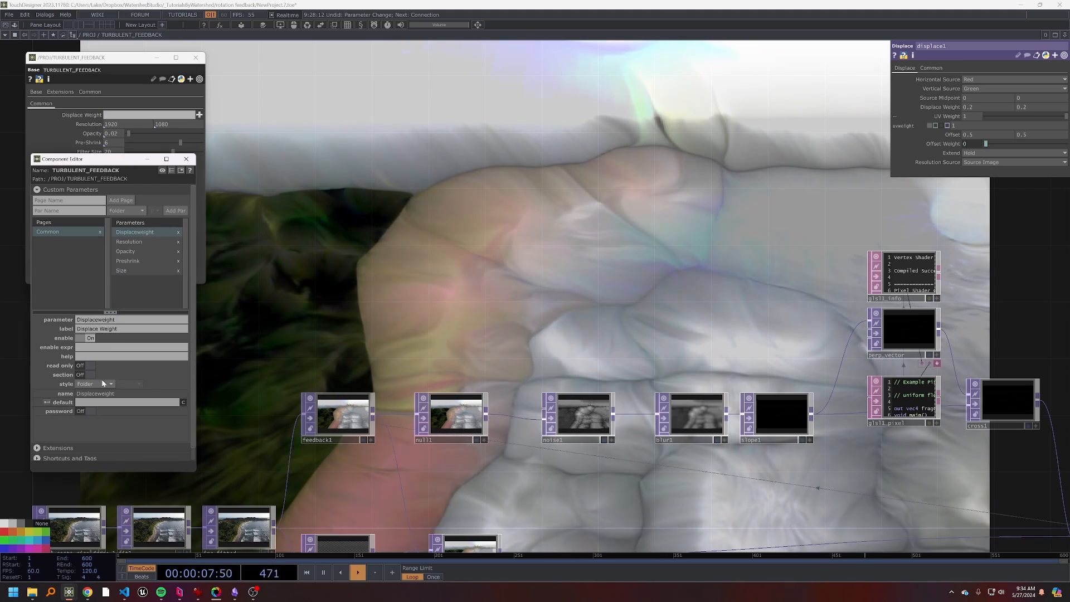
left_click(96, 383)
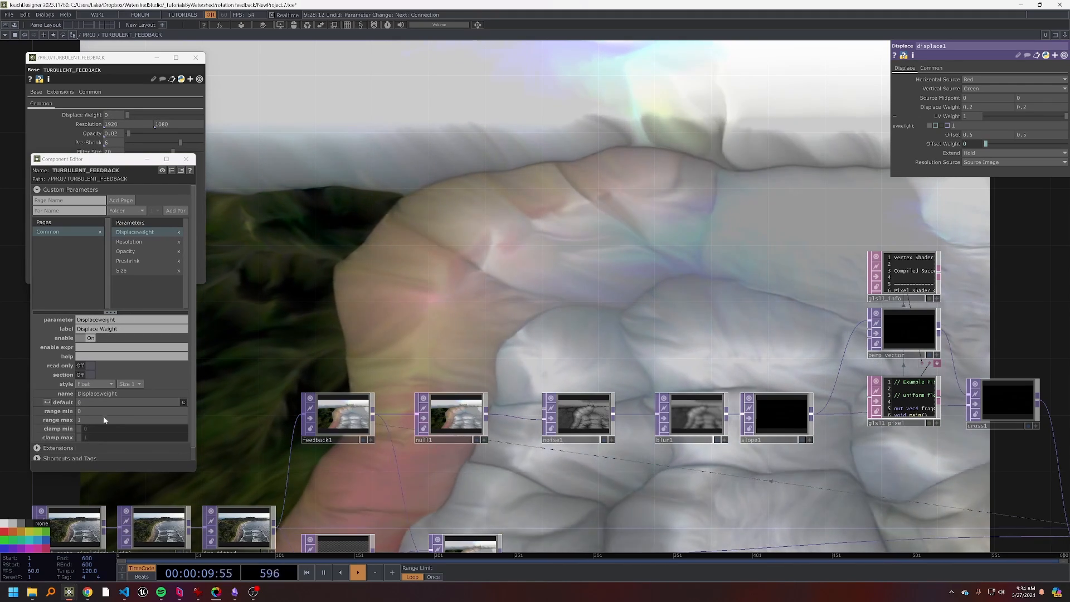
left_click(185, 159)
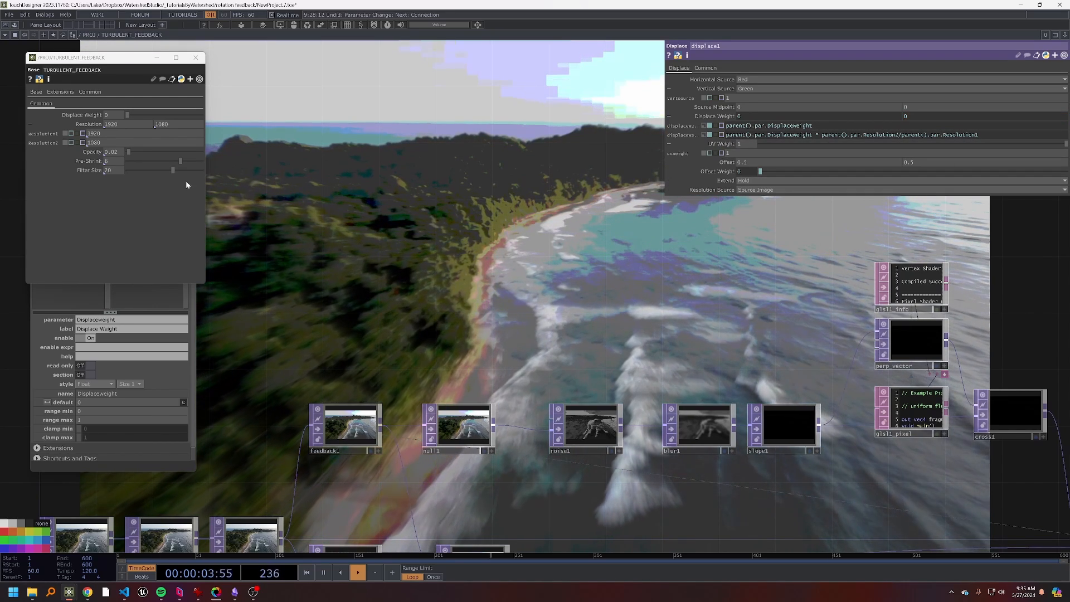
- Raise the component's Displace Weight slider to 0.23
left_click_drag(126, 114, 161, 115)
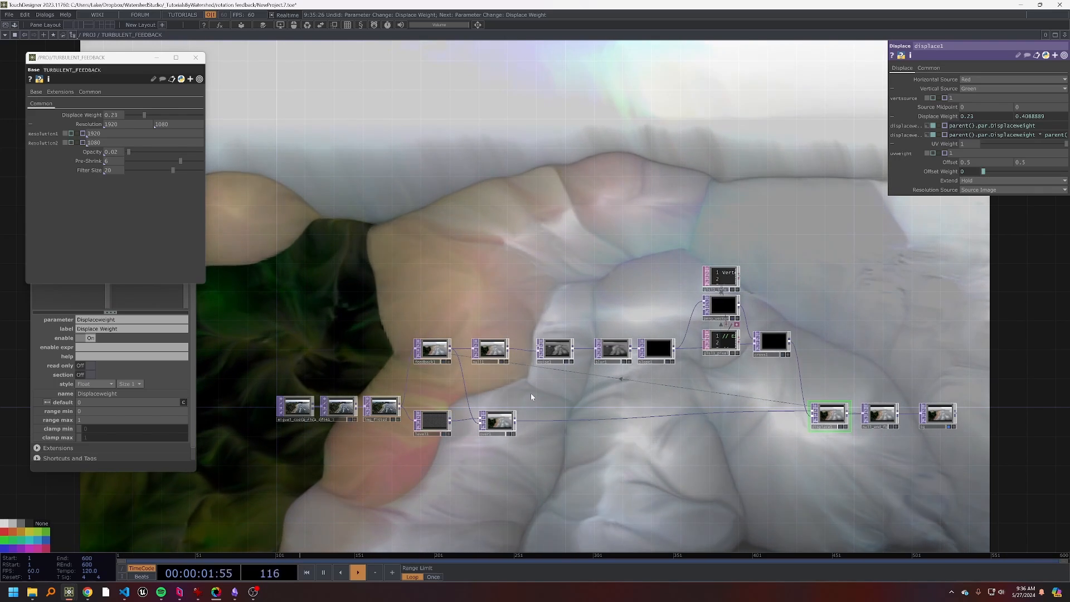
- Close the component editor and select the noise node's settings
left_click(432, 424)
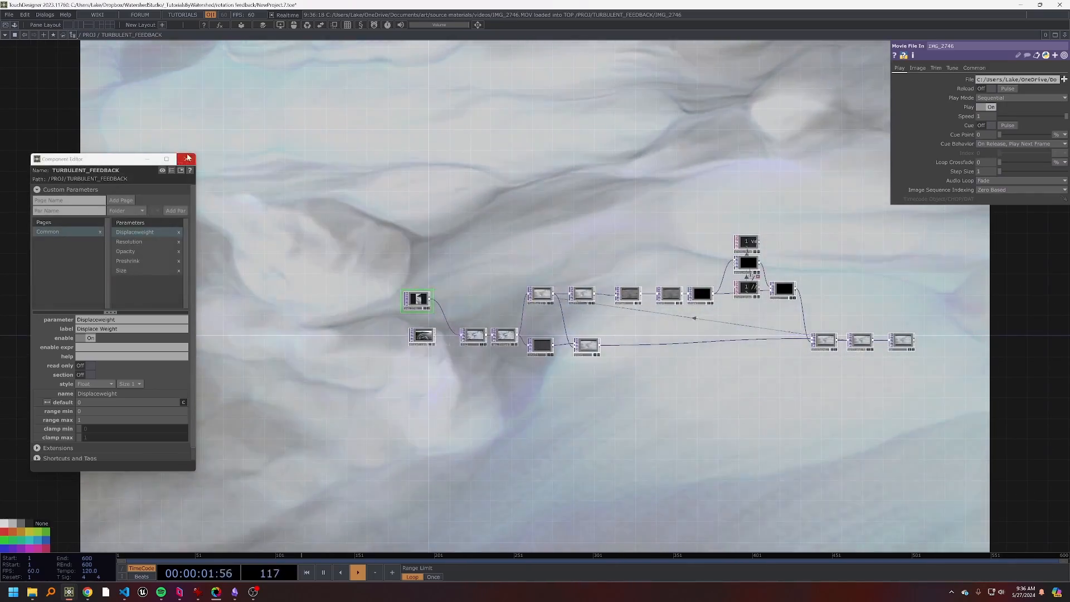
left_click(187, 160)
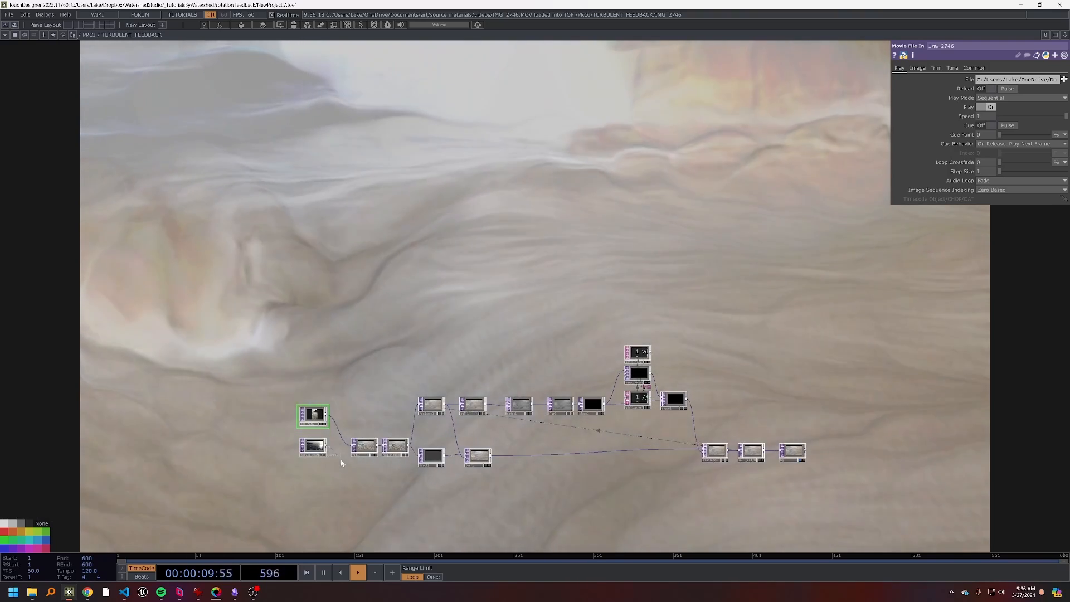
left_click(518, 404)
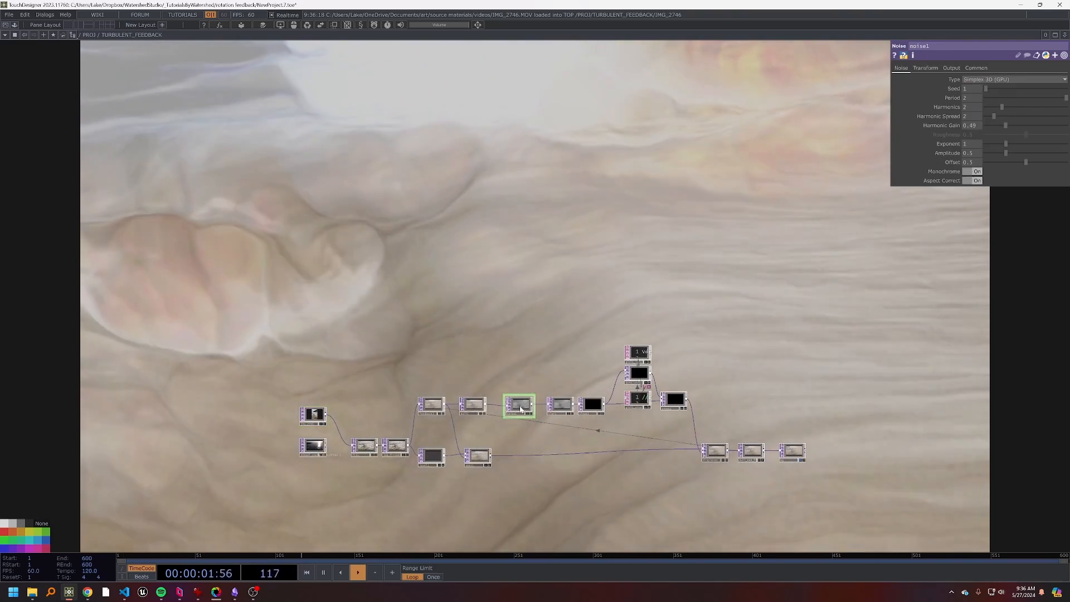
- Switch the noise Type to Simplex 3D (GPU)
left_click(1014, 78)
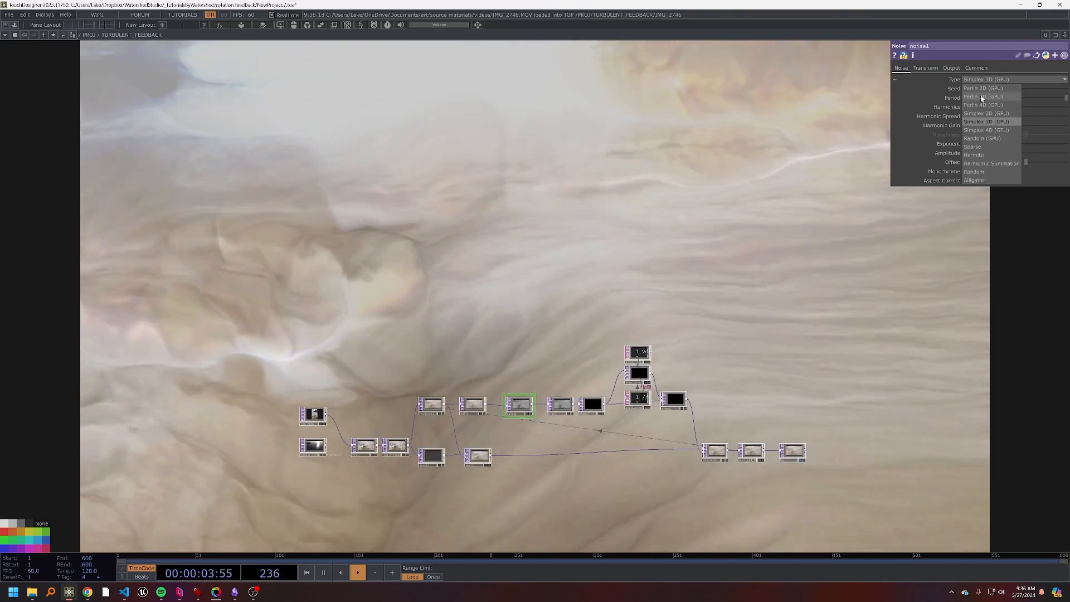
left_click(980, 105)
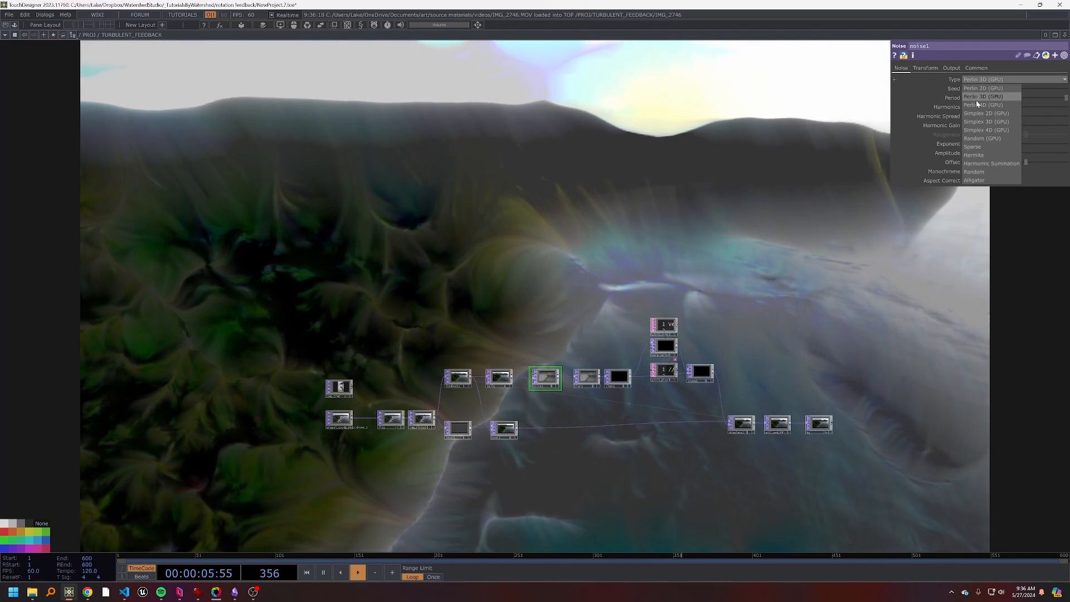
left_click(984, 121)
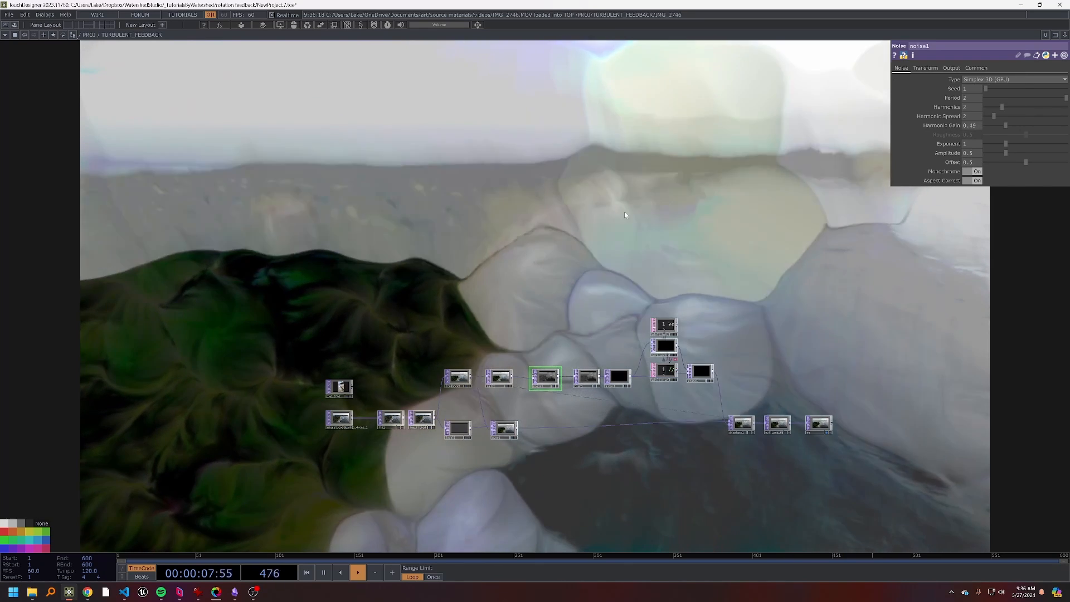